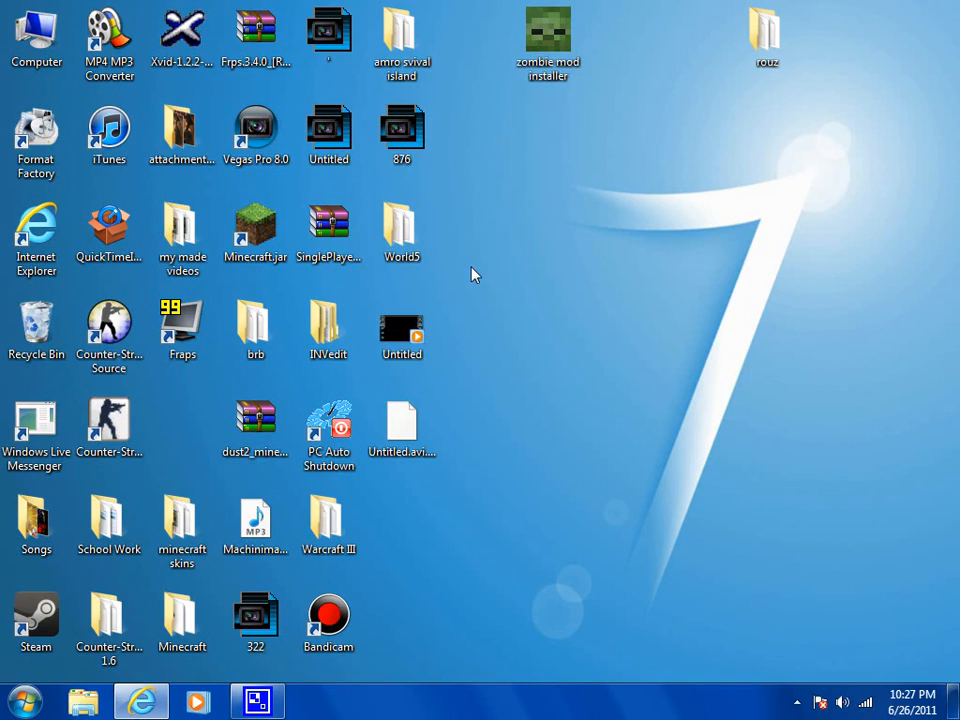
mouse_move(464, 150)
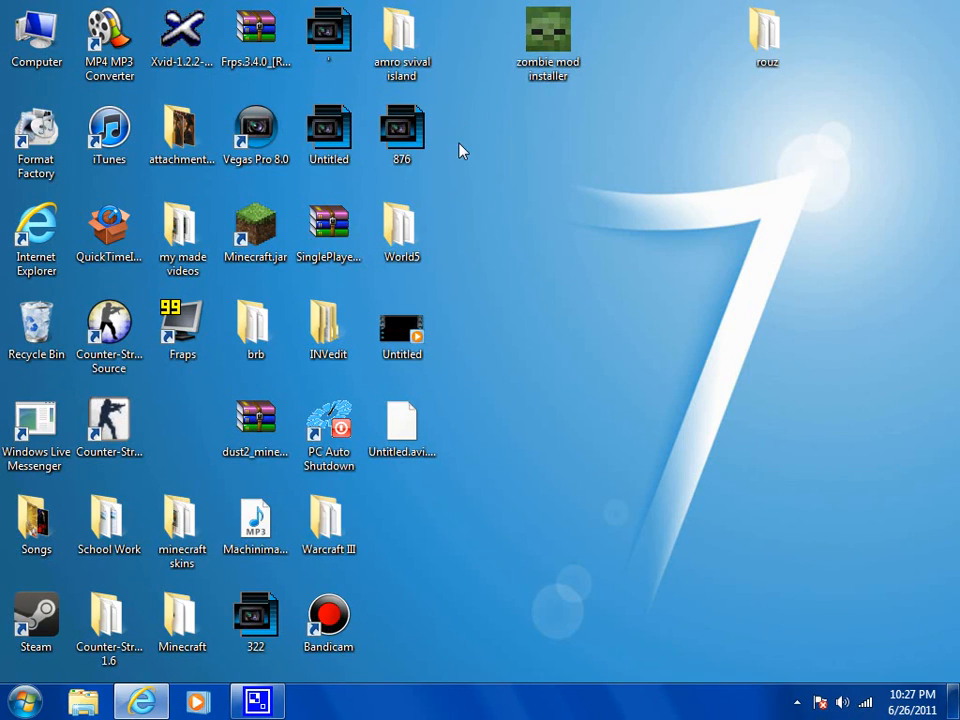
mouse_move(460, 232)
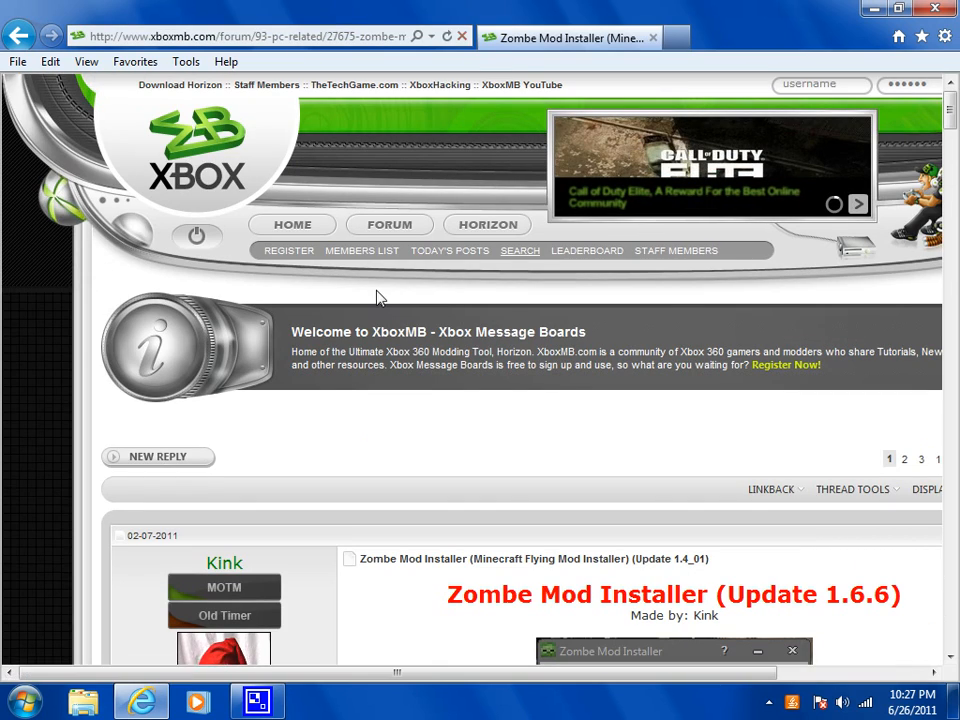
mouse_move(486, 436)
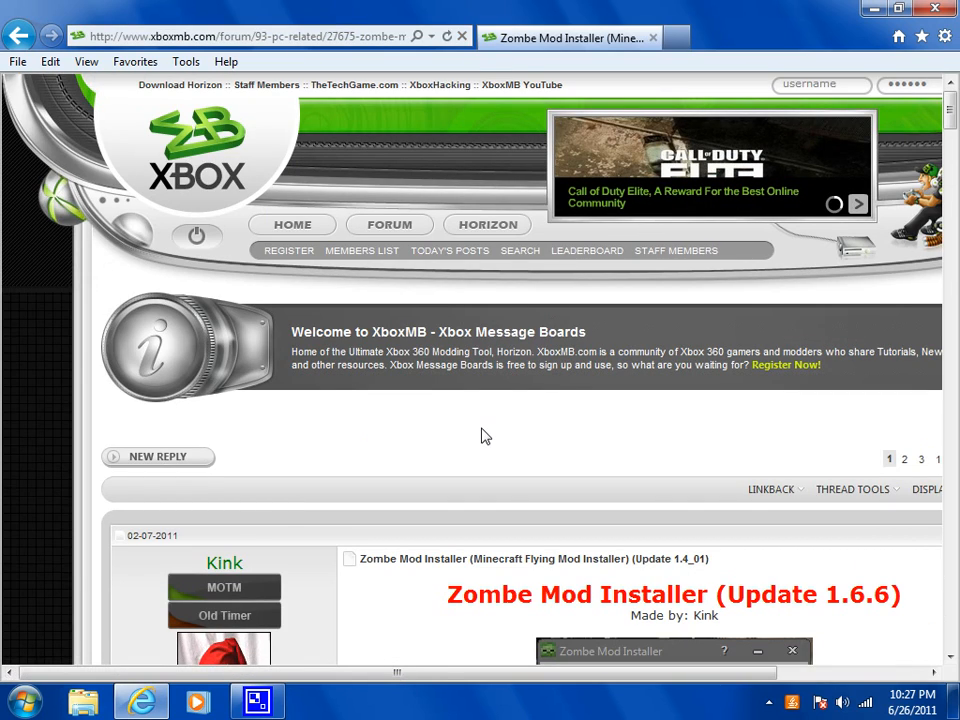
Scroll the thread down past the screenshot to the 'Direct Download, Click Here!' link
scroll(down, 3)
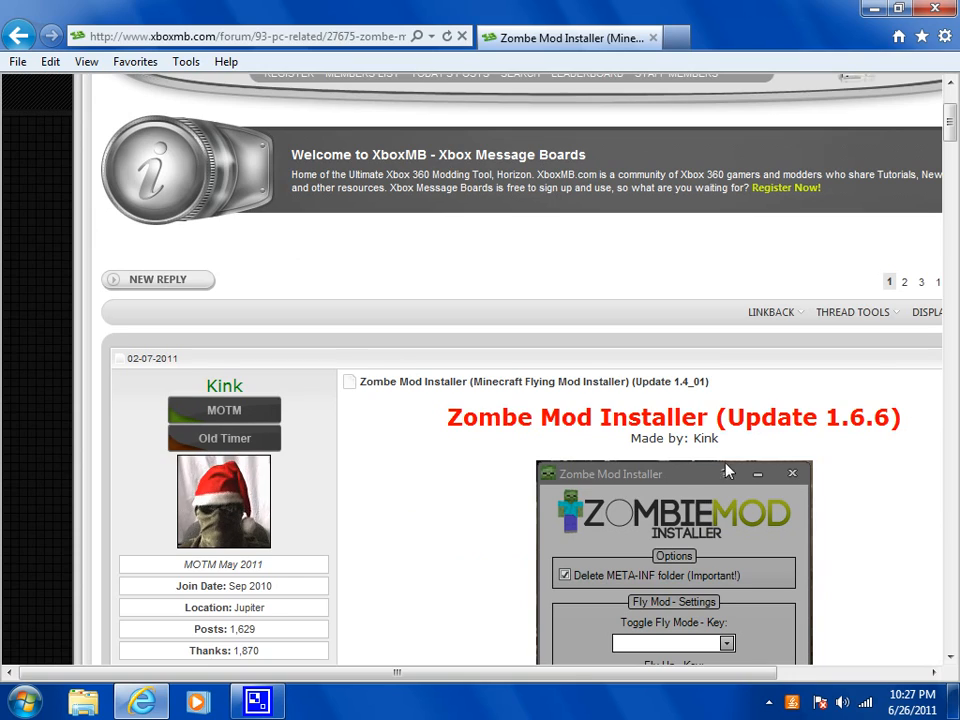
scroll(down, 3)
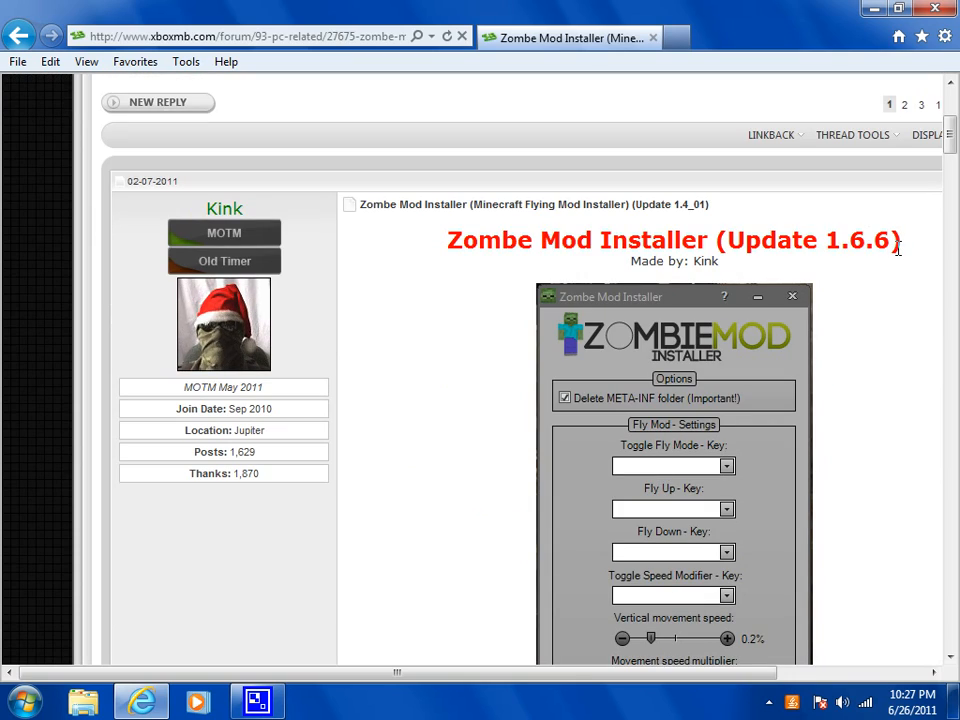
mouse_move(438, 448)
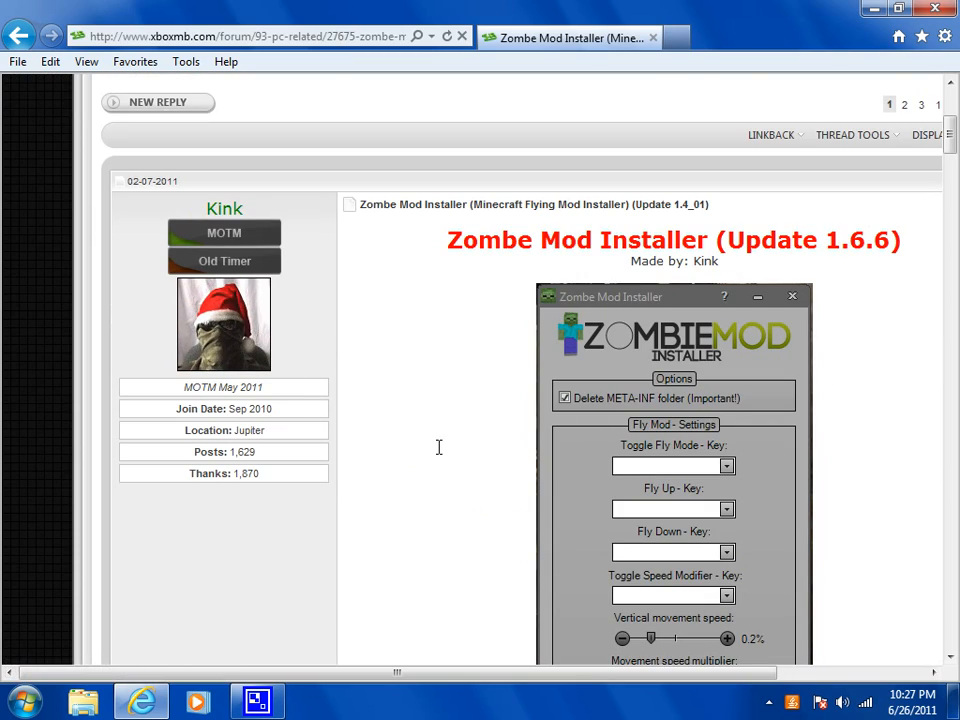
scroll(down, 3)
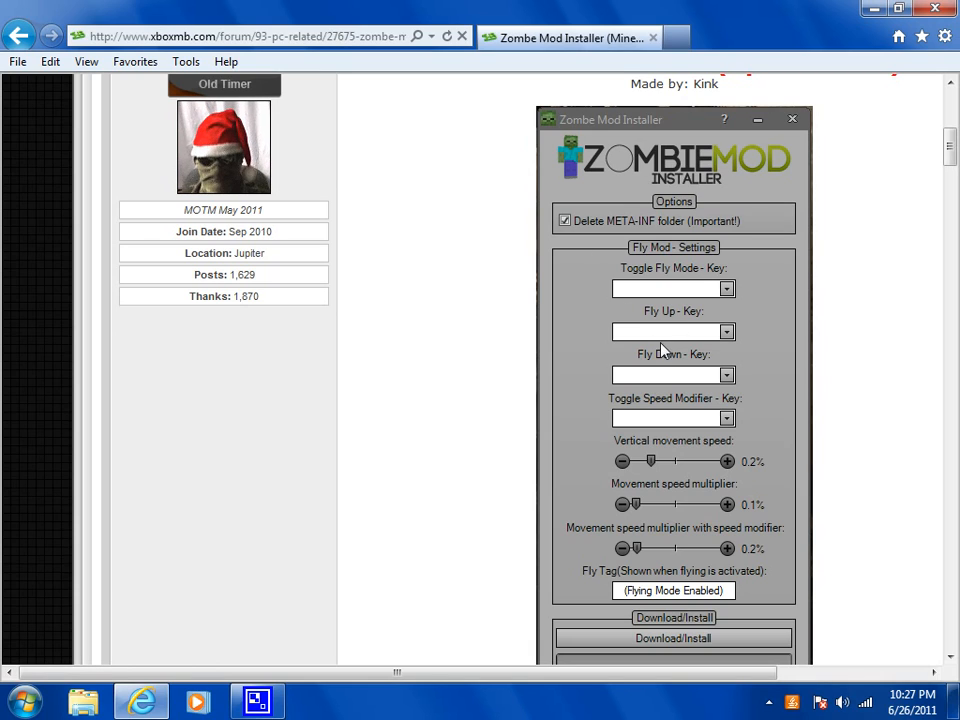
mouse_move(618, 410)
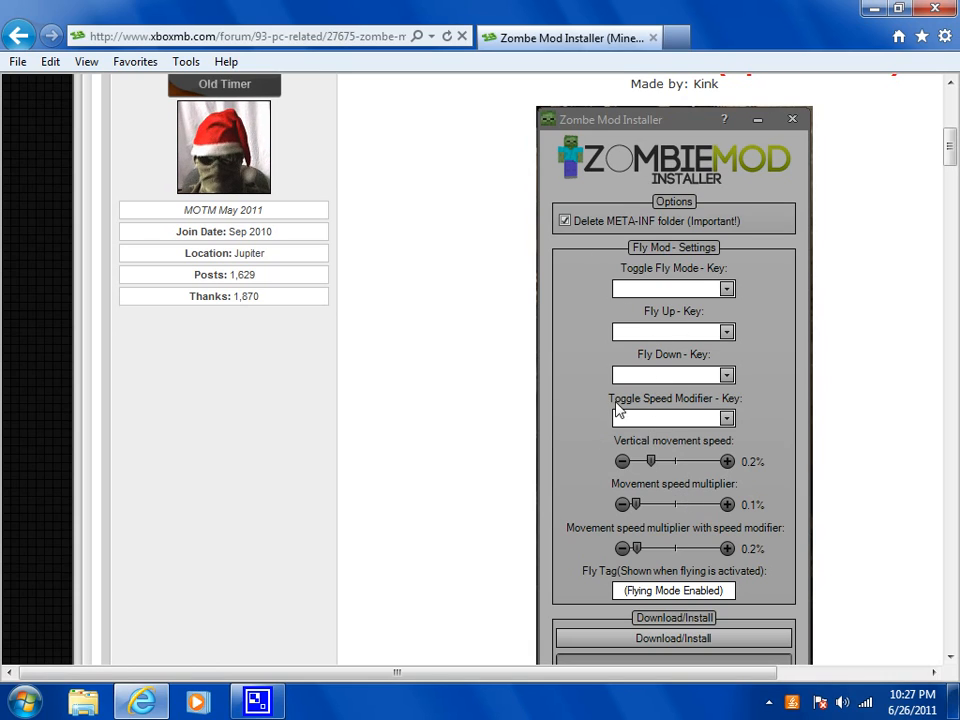
scroll(down, 3)
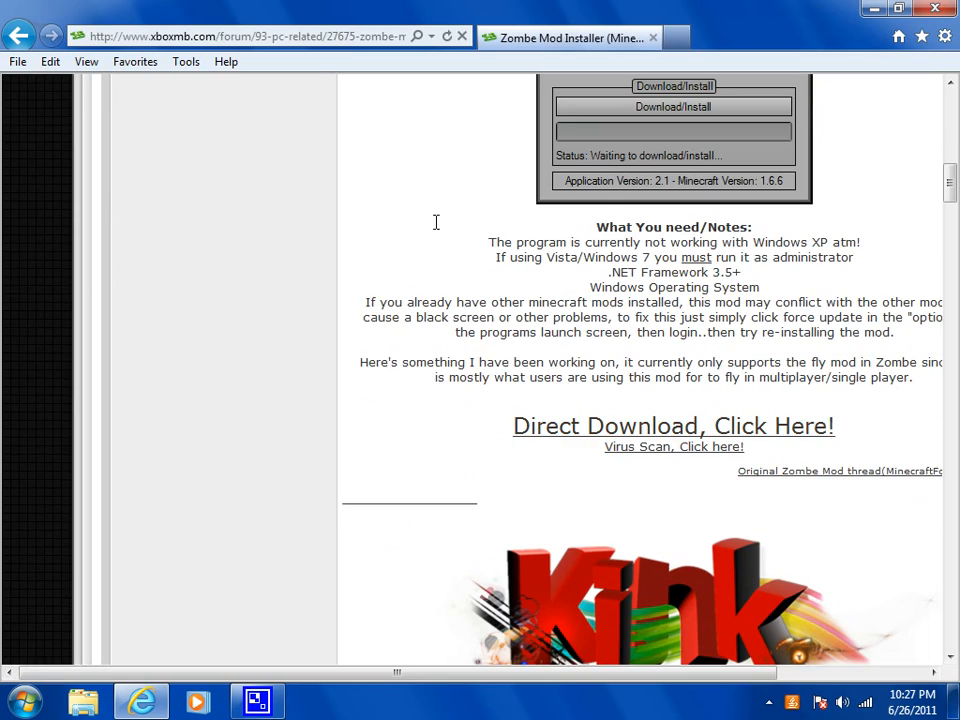
click(672, 426)
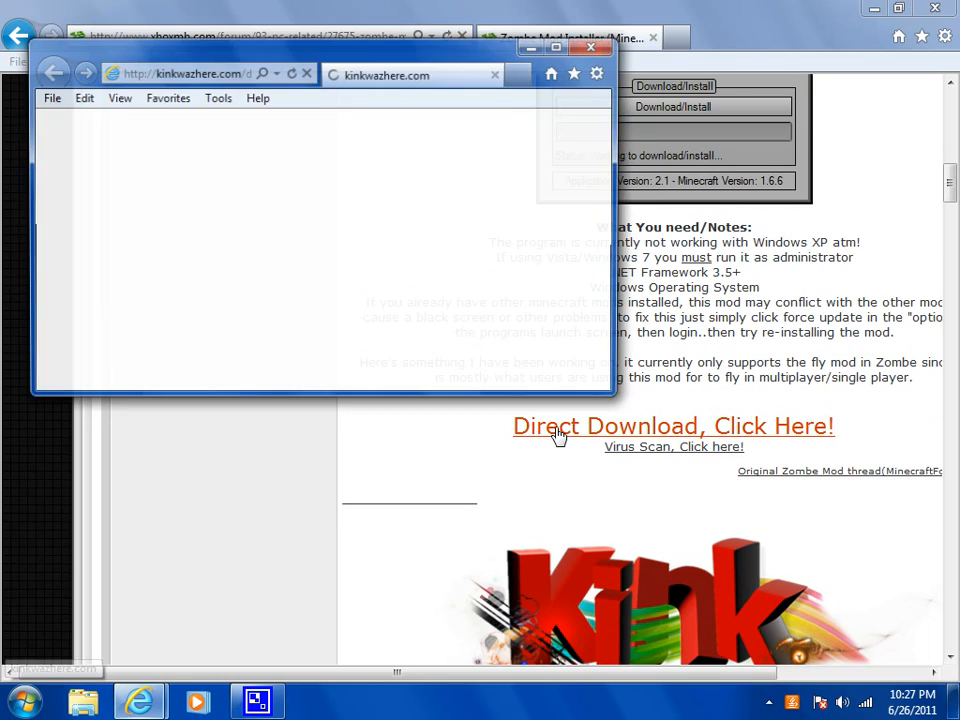
click(672, 426)
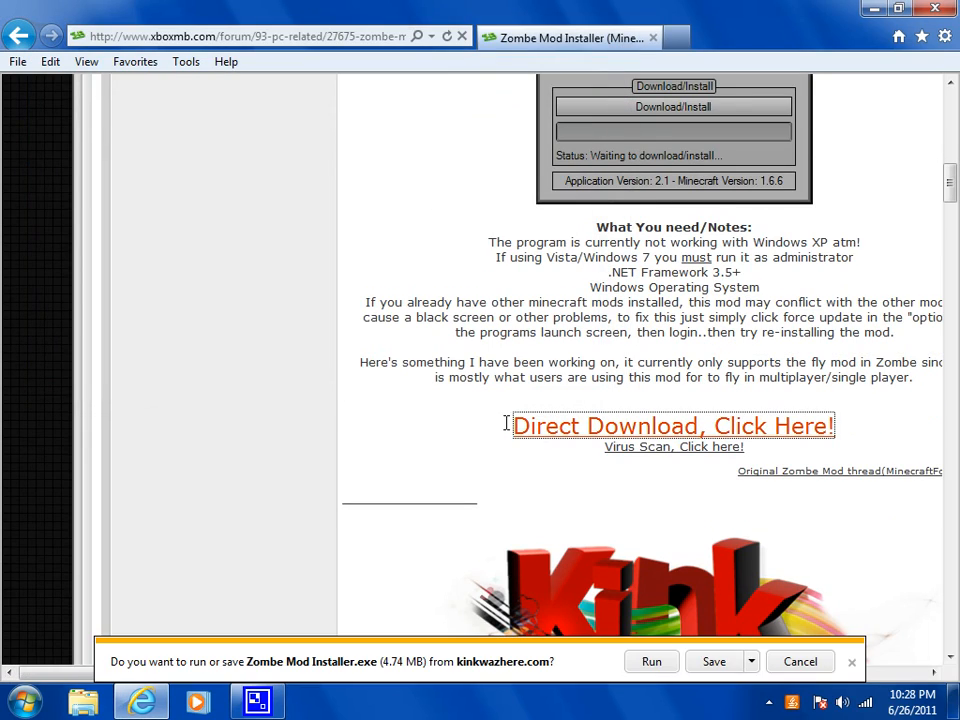
mouse_move(800, 660)
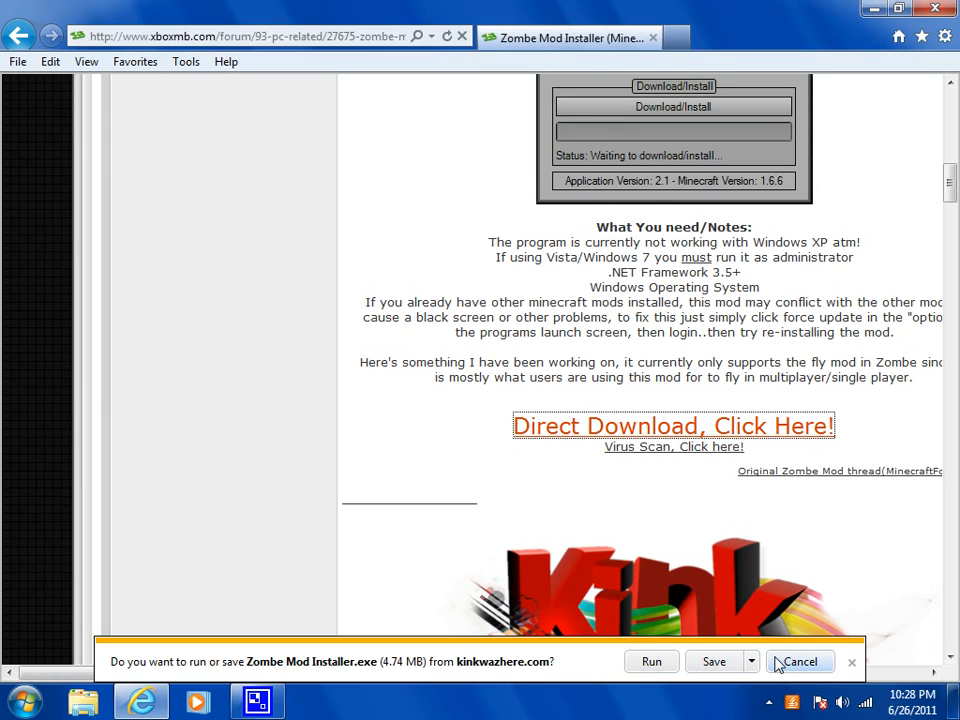
click(798, 660)
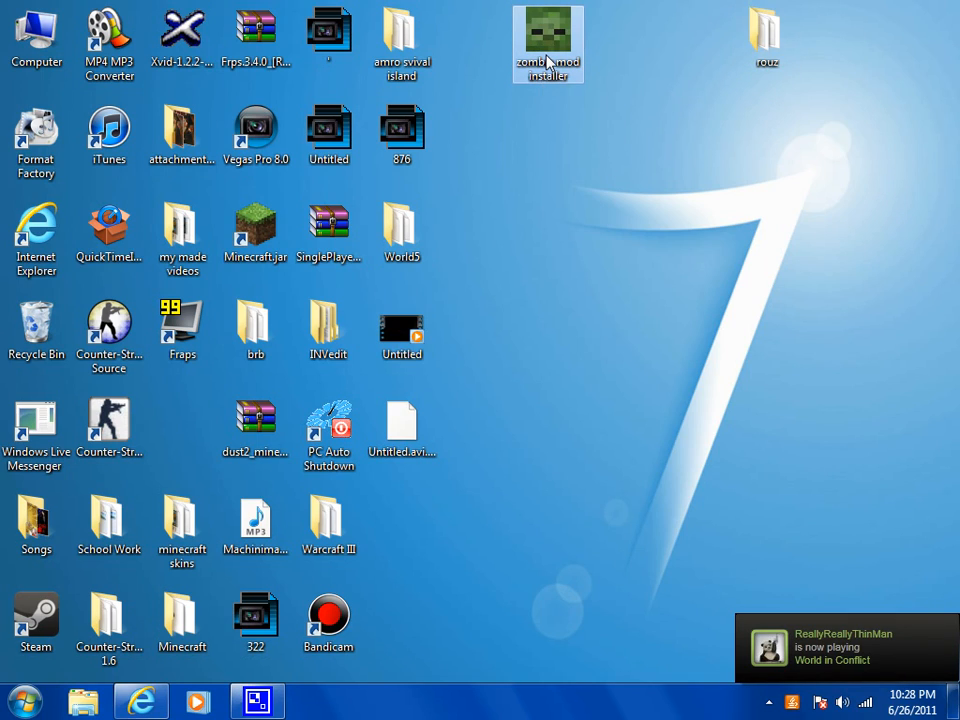
Launch the Zombe Mod Installer from the desktop, choosing Run in the security warning
double_click(548, 44)
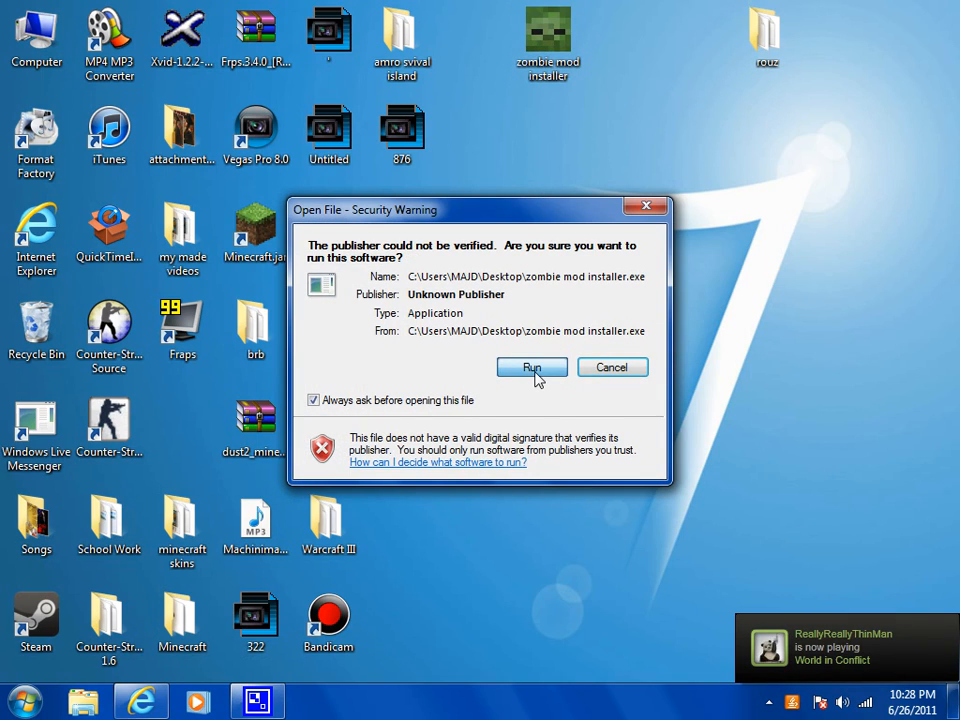
click(532, 368)
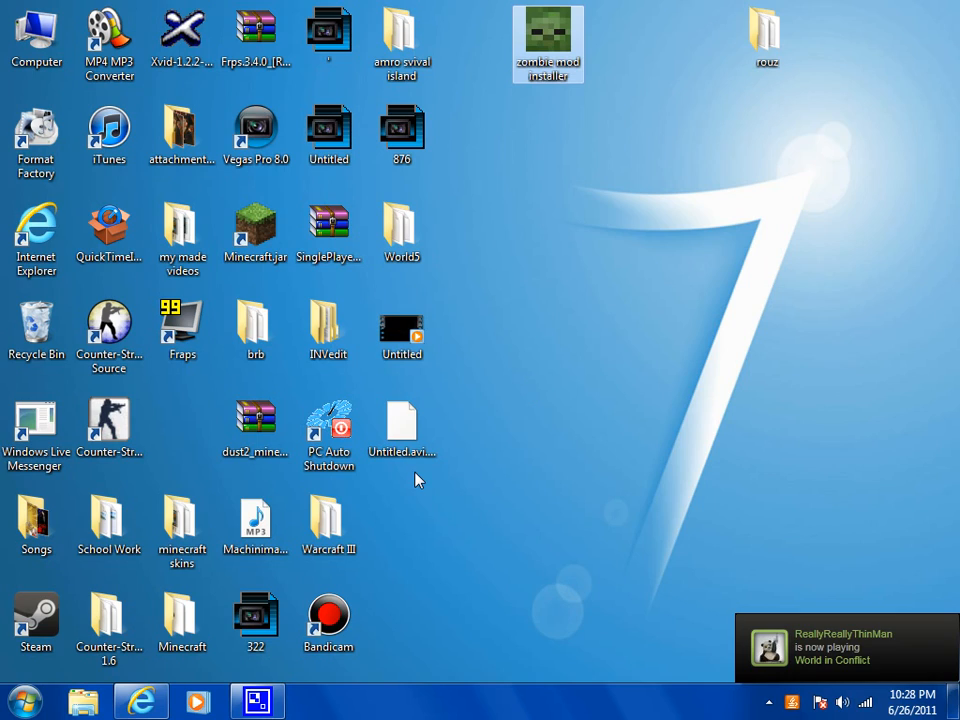
mouse_move(560, 428)
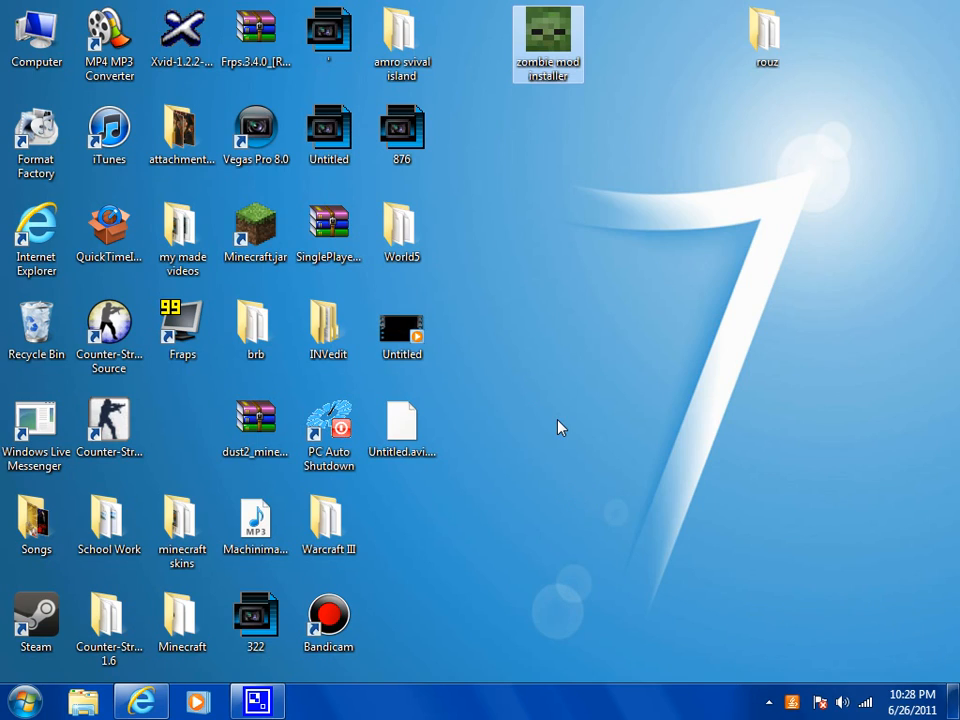
mouse_move(516, 212)
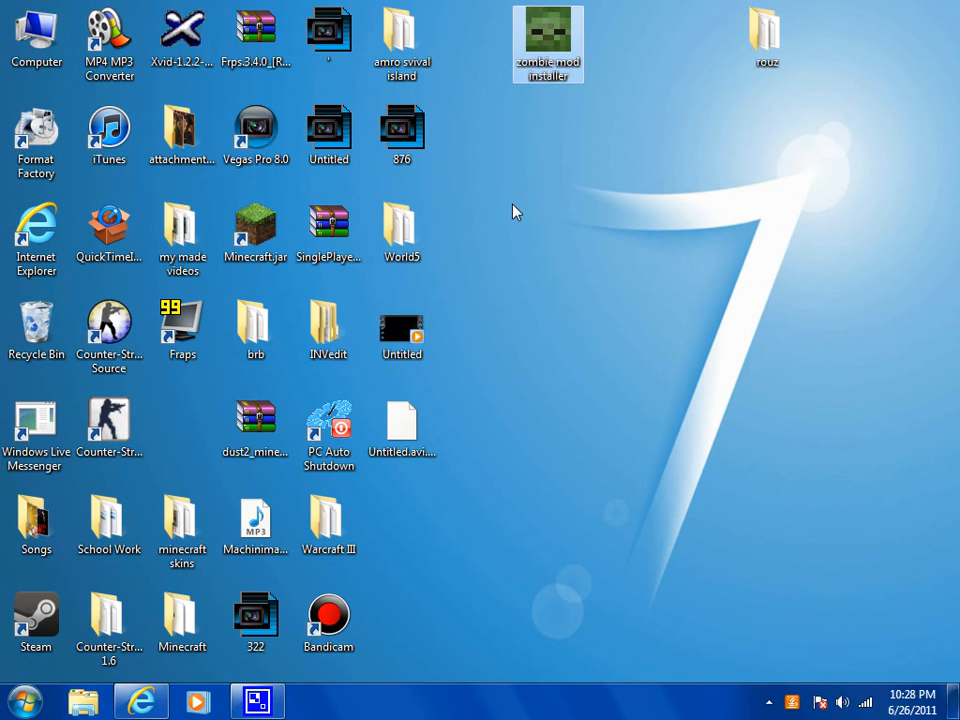
mouse_move(548, 44)
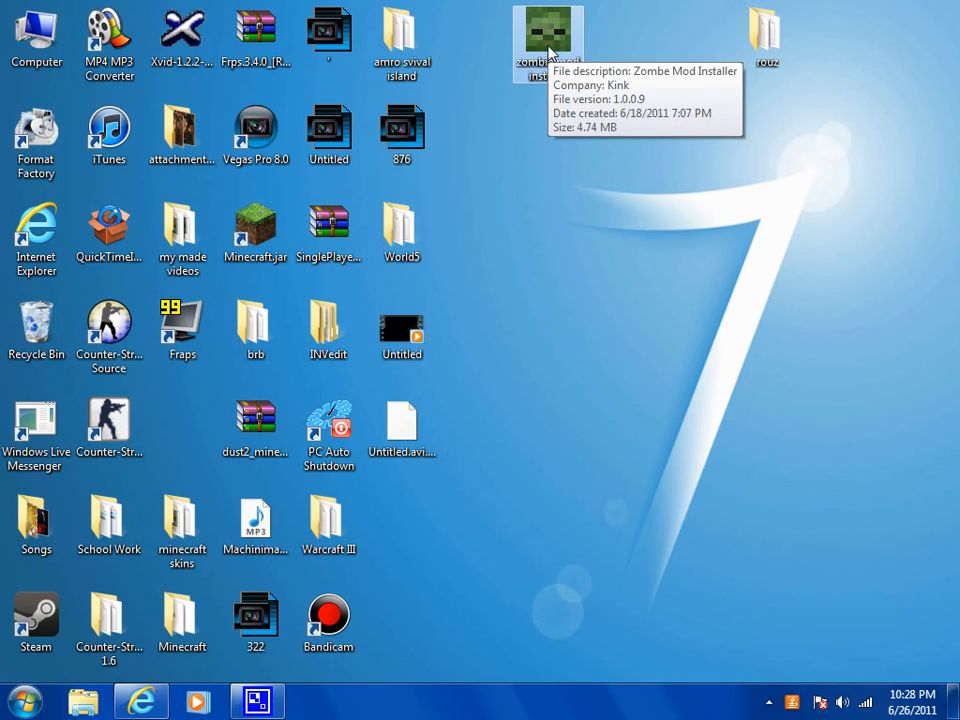
double_click(548, 36)
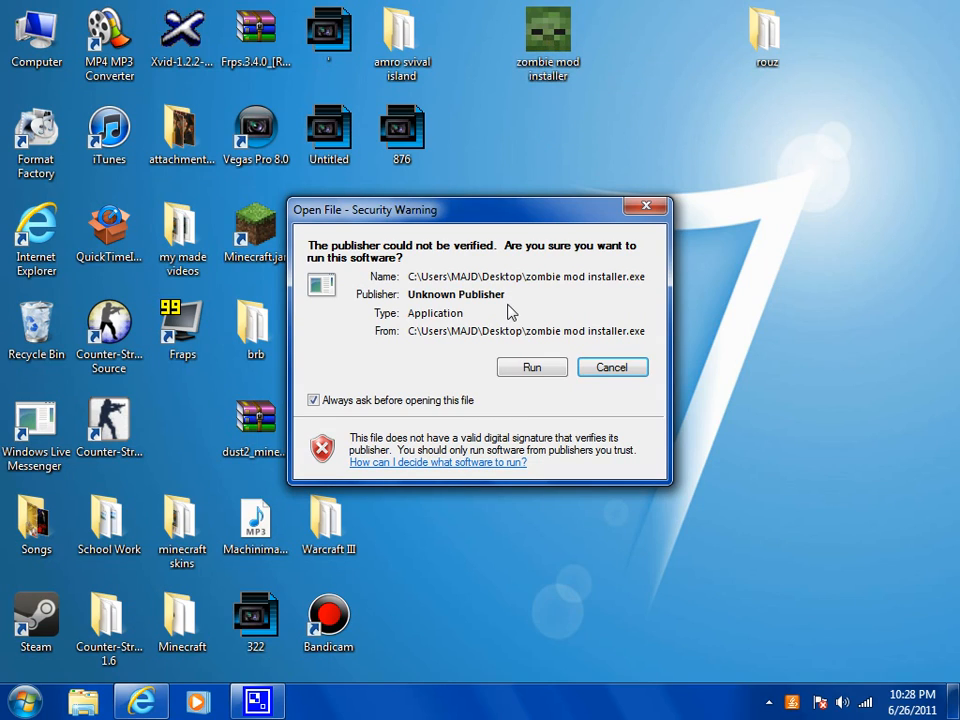
click(612, 368)
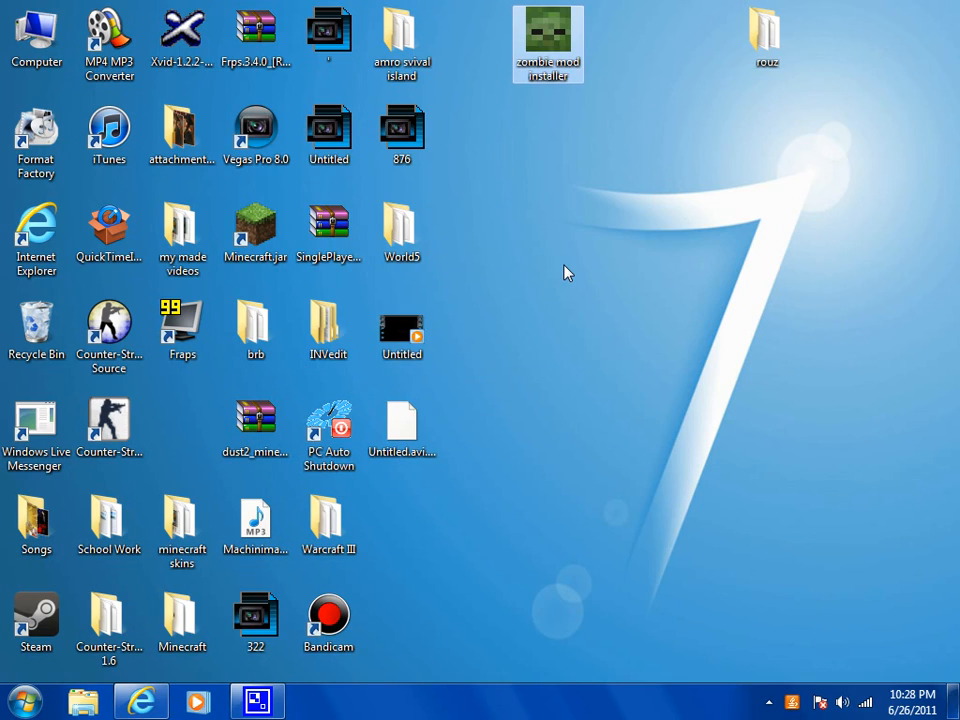
mouse_move(548, 44)
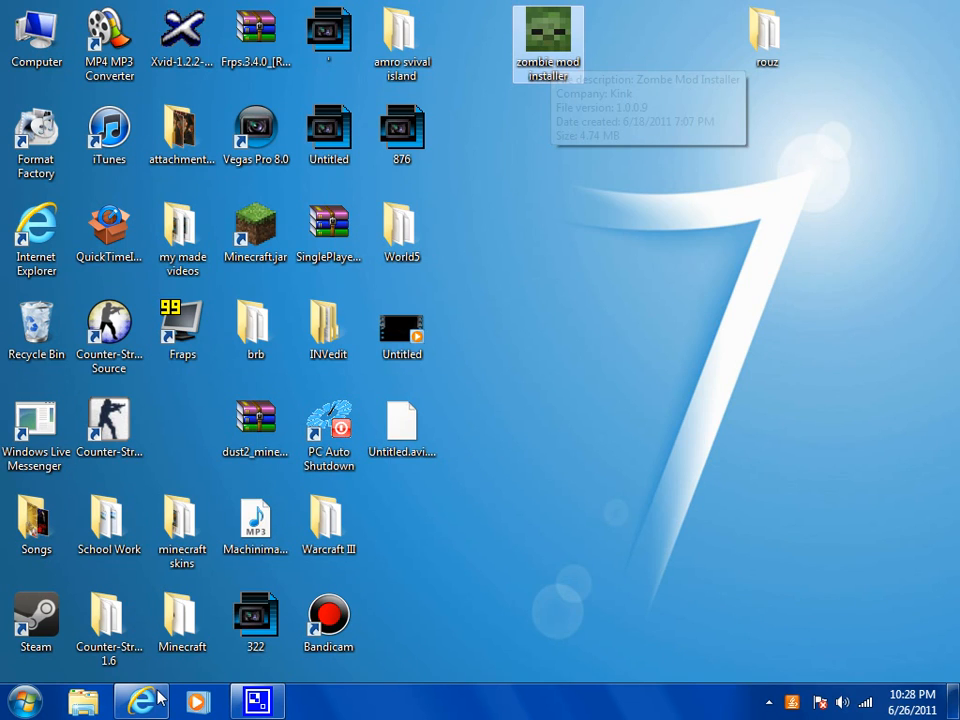
double_click(548, 40)
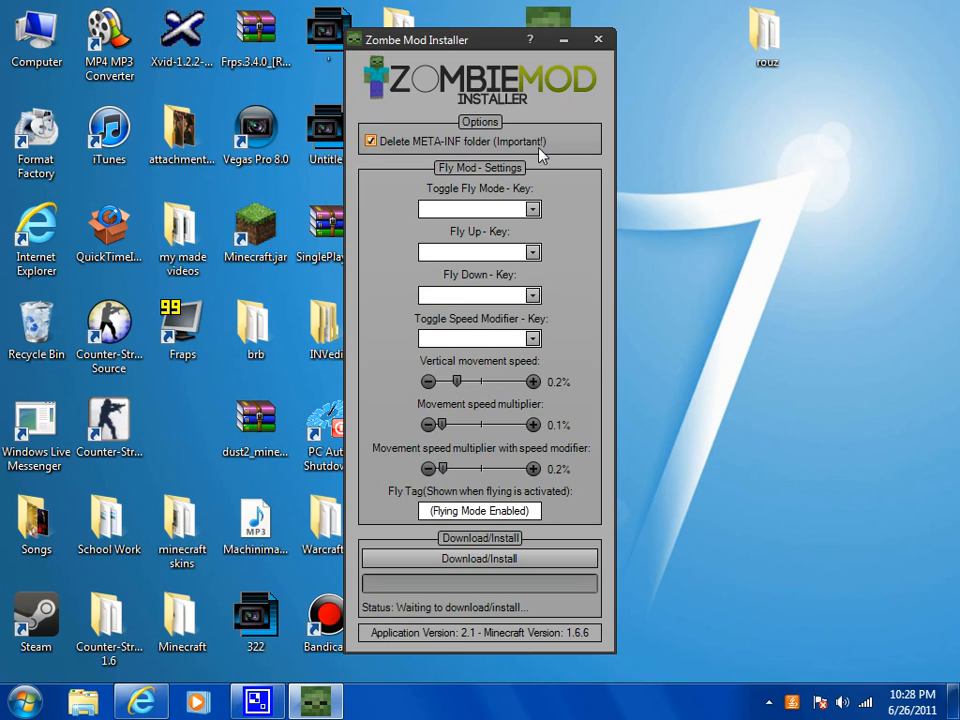
Keep META-INF deletion on and assign F to toggle flying and E to fly up
click(372, 140)
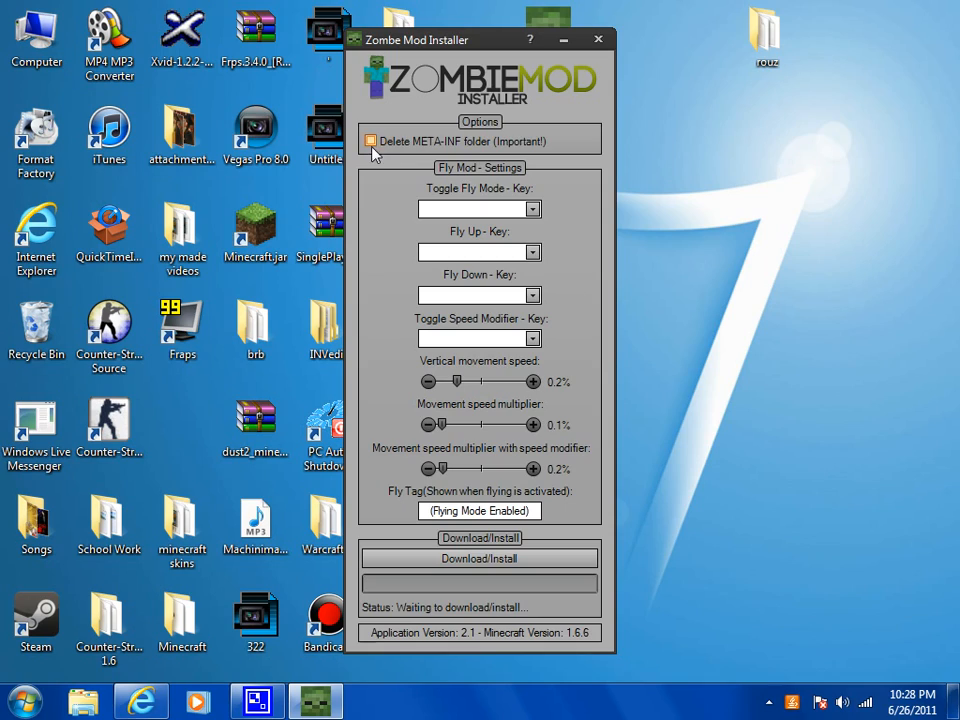
click(372, 140)
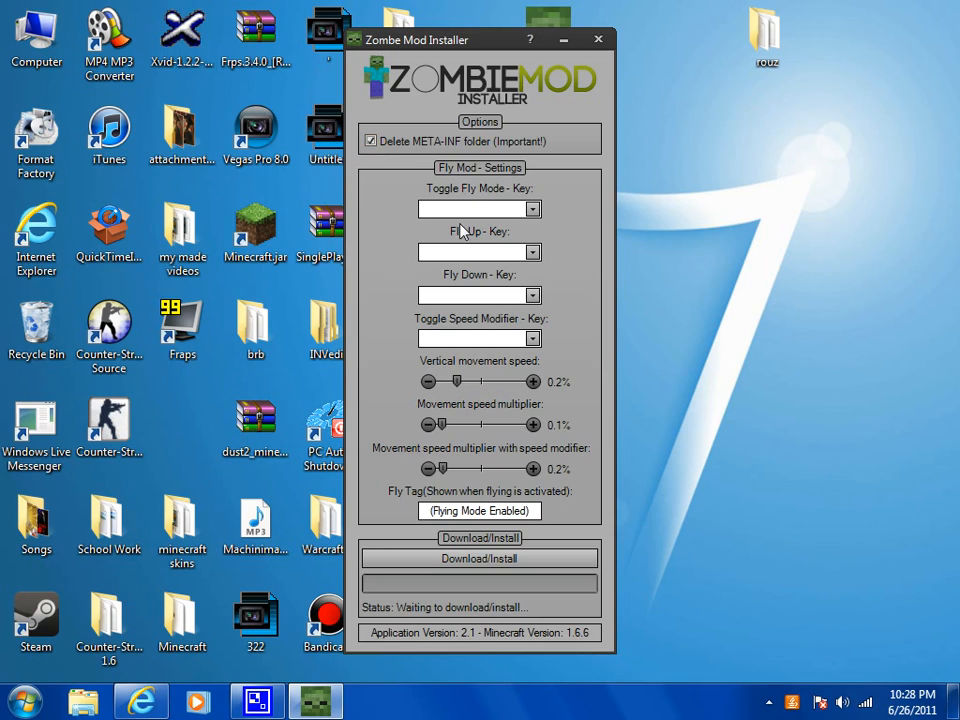
mouse_move(500, 188)
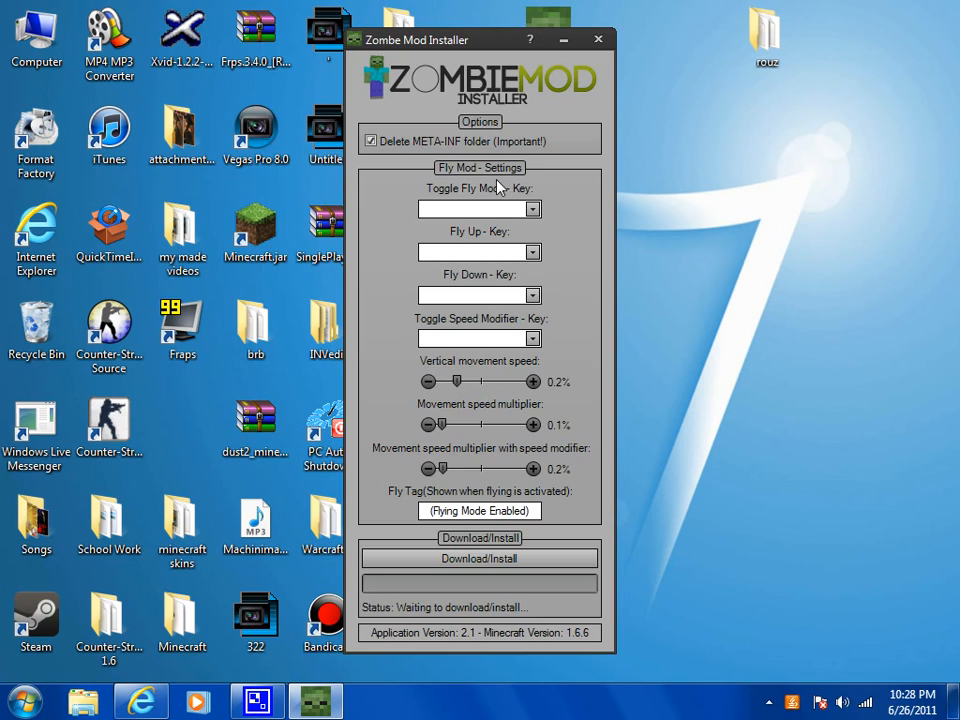
click(532, 210)
text(F)
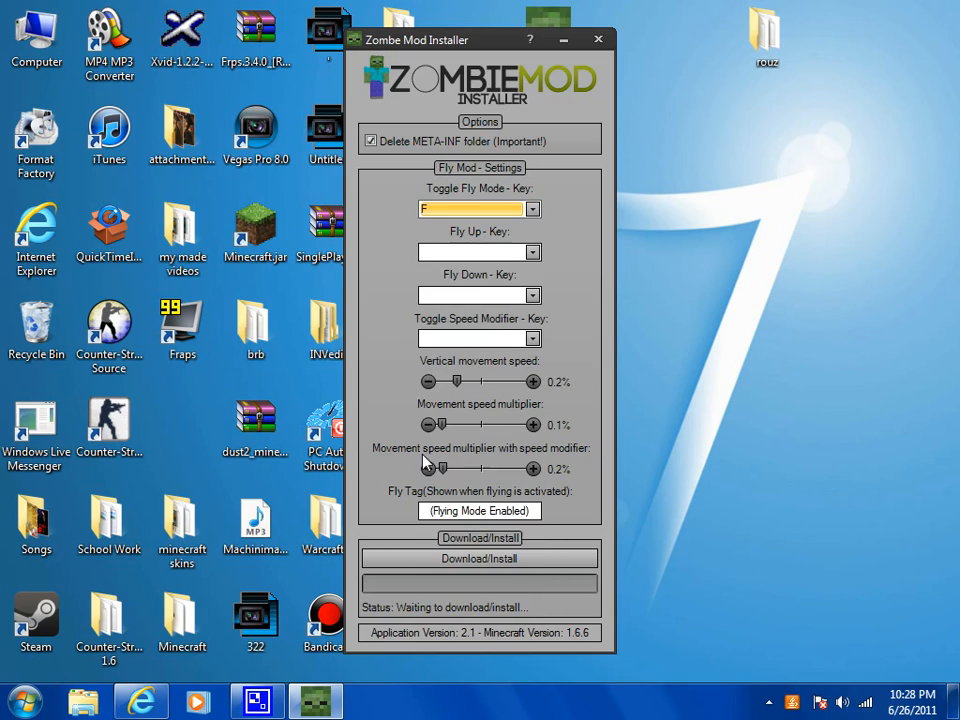
click(532, 252)
text(E)
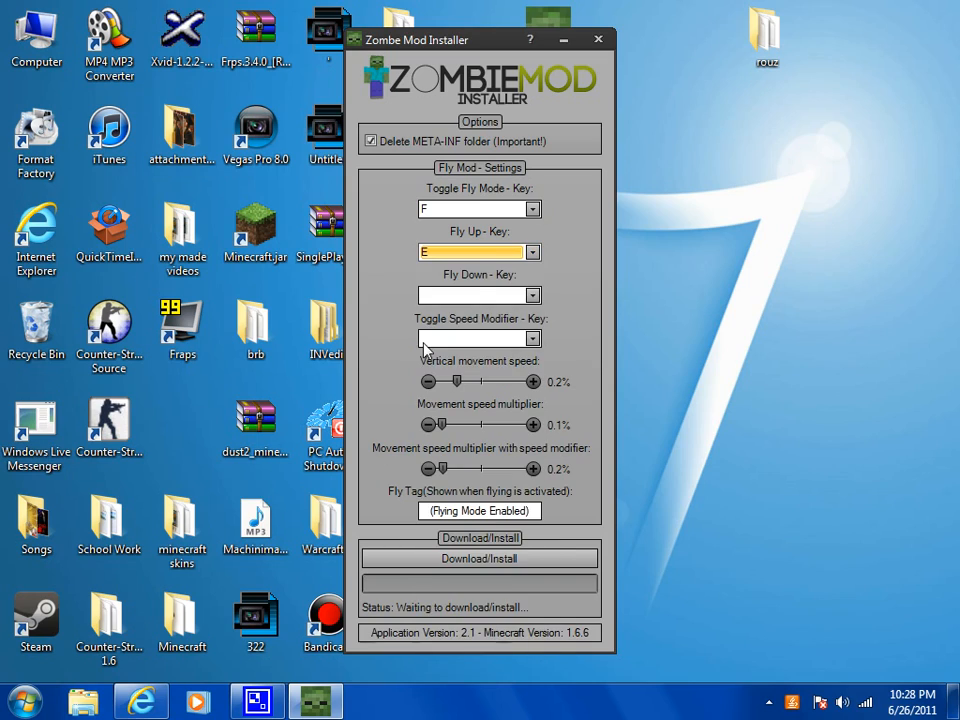
Assign Q as the fly-down key and V as the speed modifier toggle
click(532, 294)
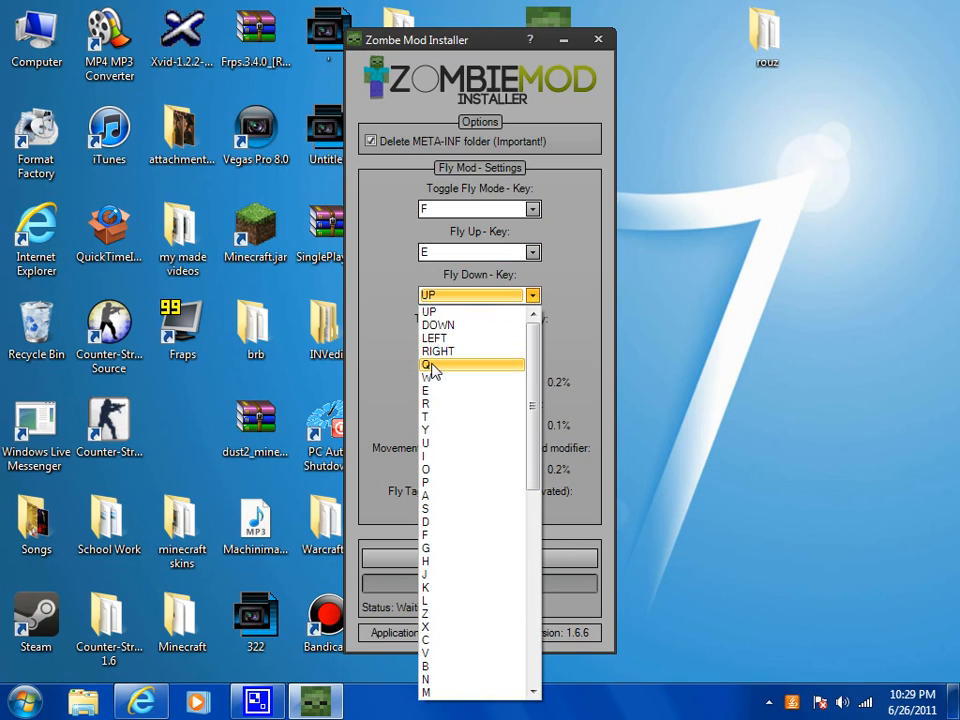
click(428, 364)
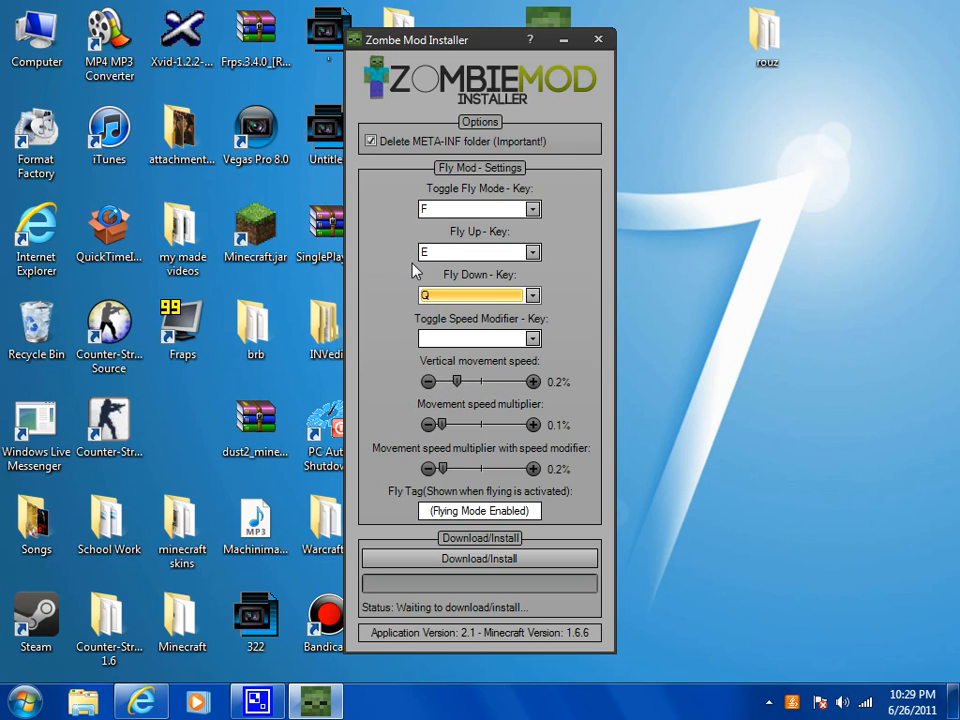
mouse_move(444, 350)
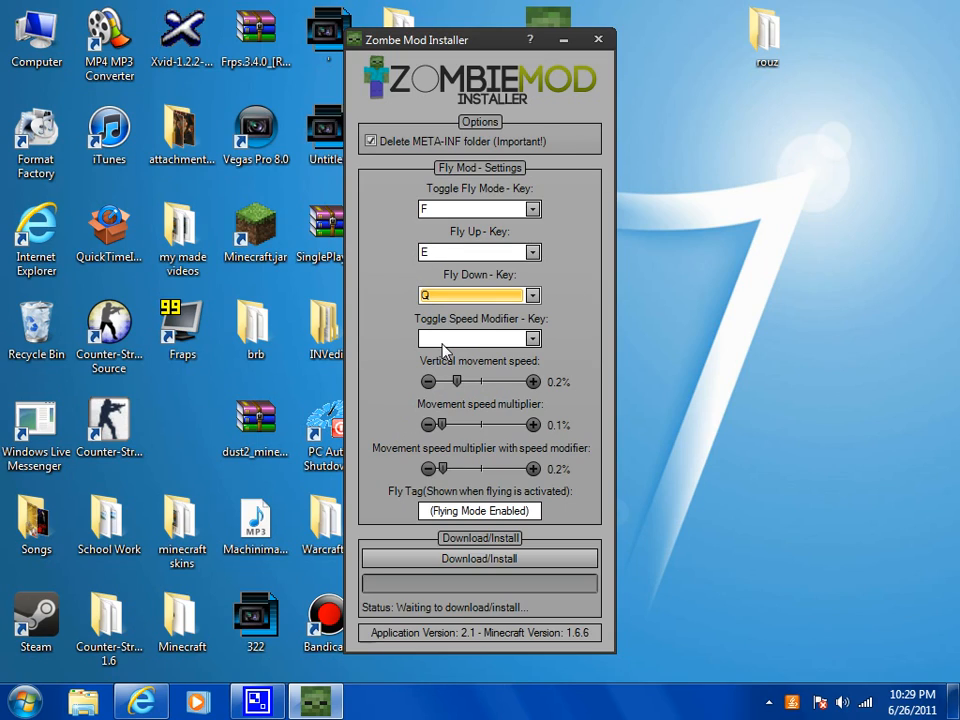
click(532, 338)
text(V)
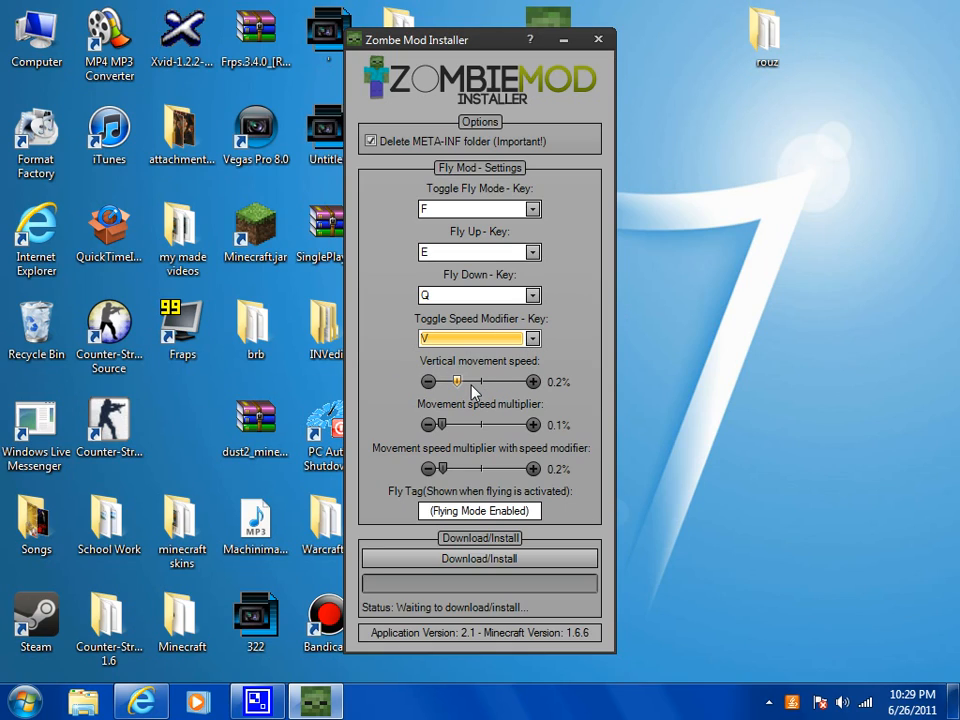
Drag the Vertical movement speed slider from 0.2 up to 0.6
drag(456, 380, 440, 380)
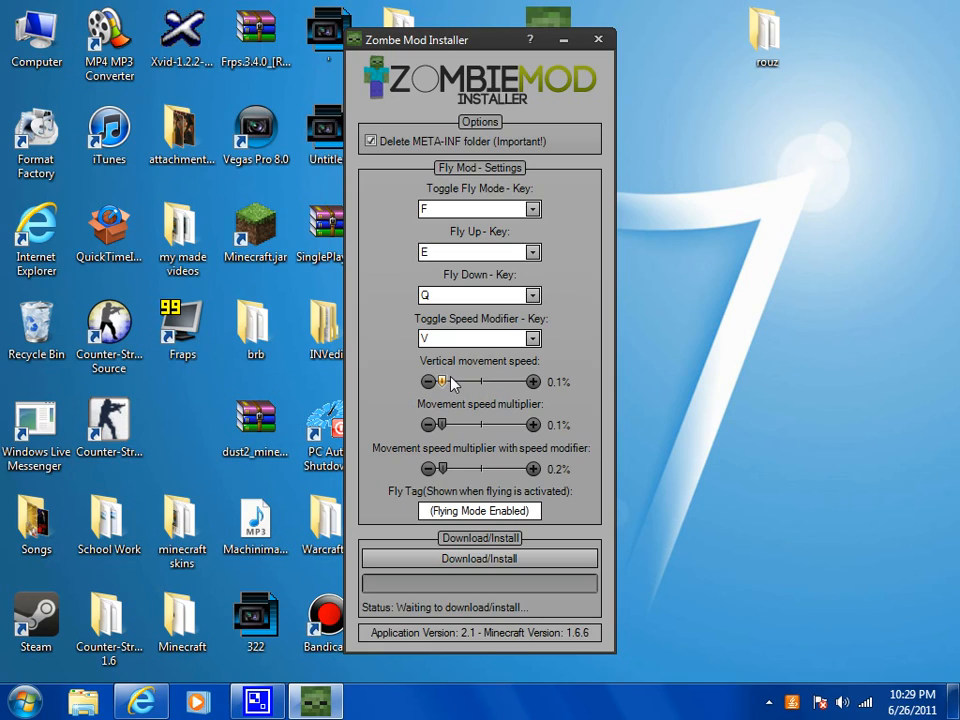
drag(442, 380, 456, 380)
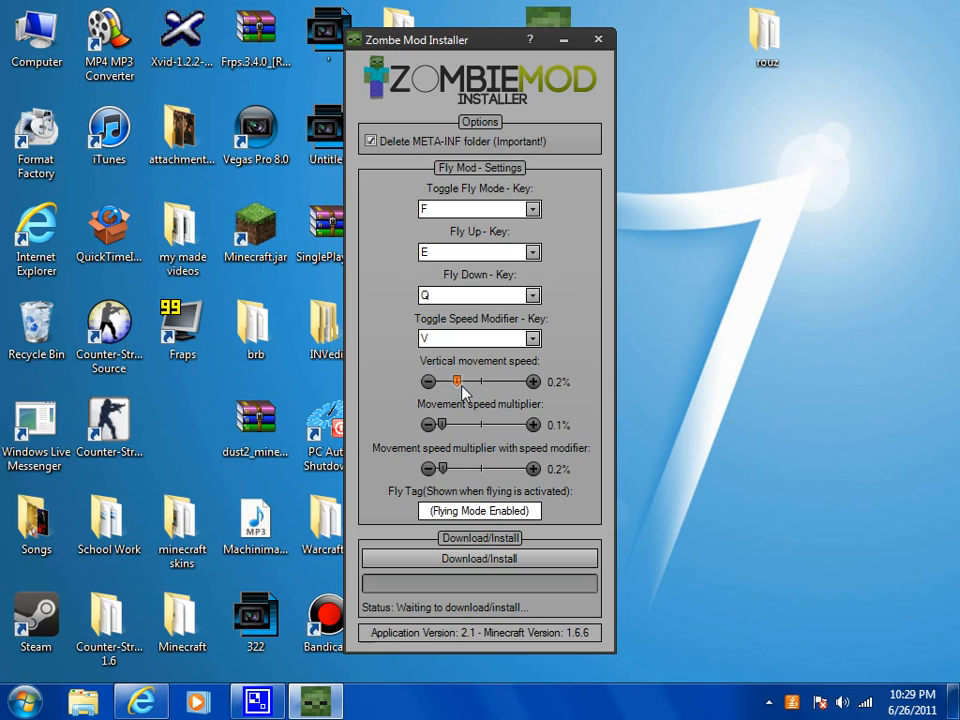
drag(456, 380, 472, 380)
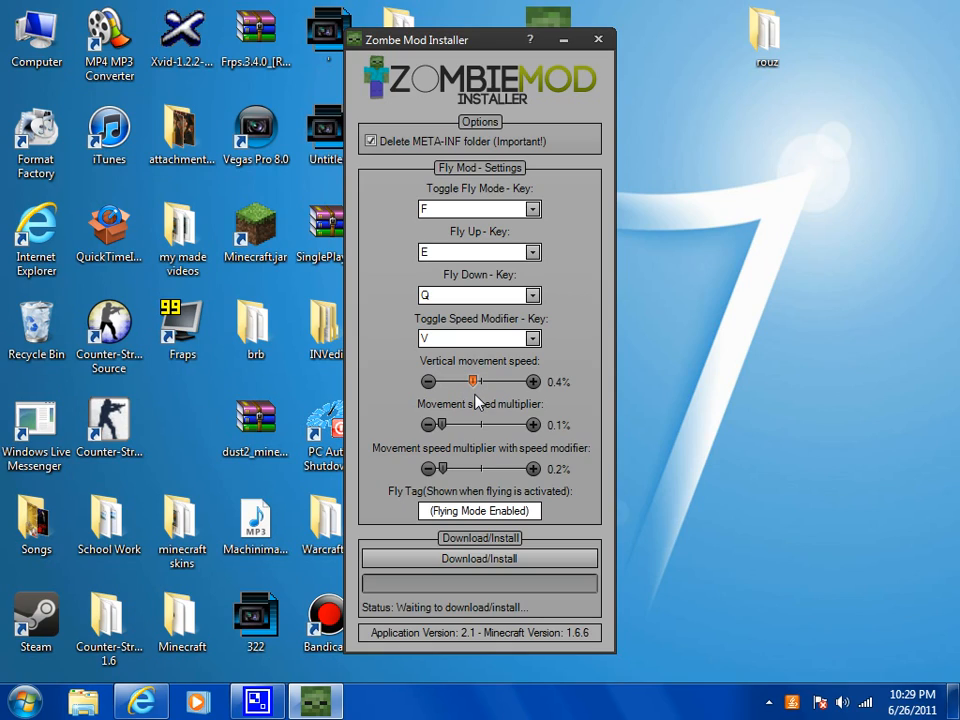
drag(472, 380, 488, 380)
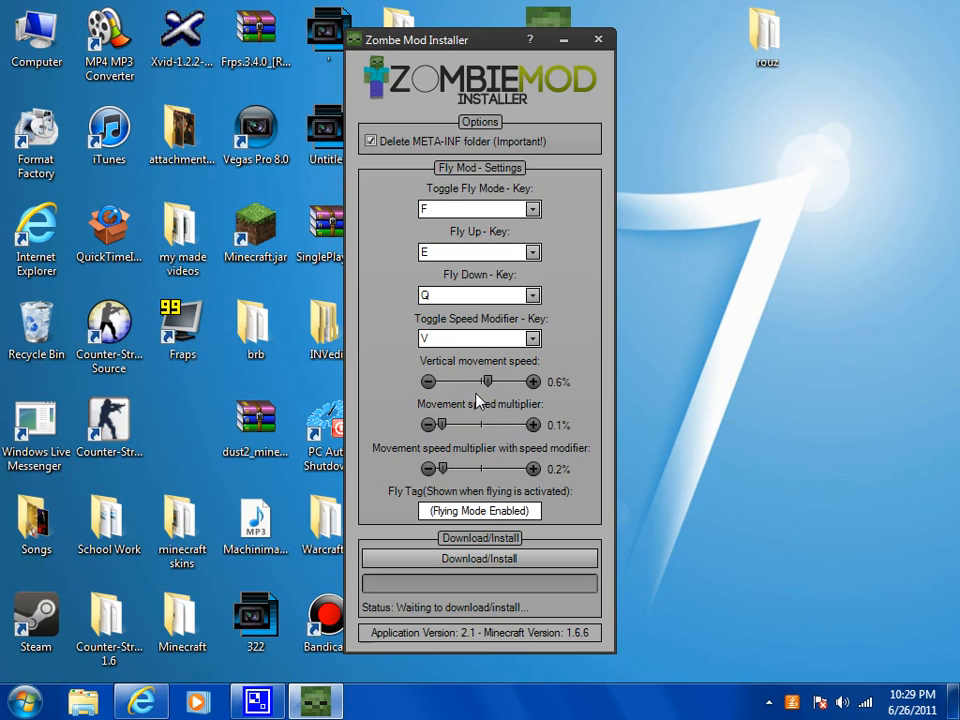
drag(488, 382, 496, 382)
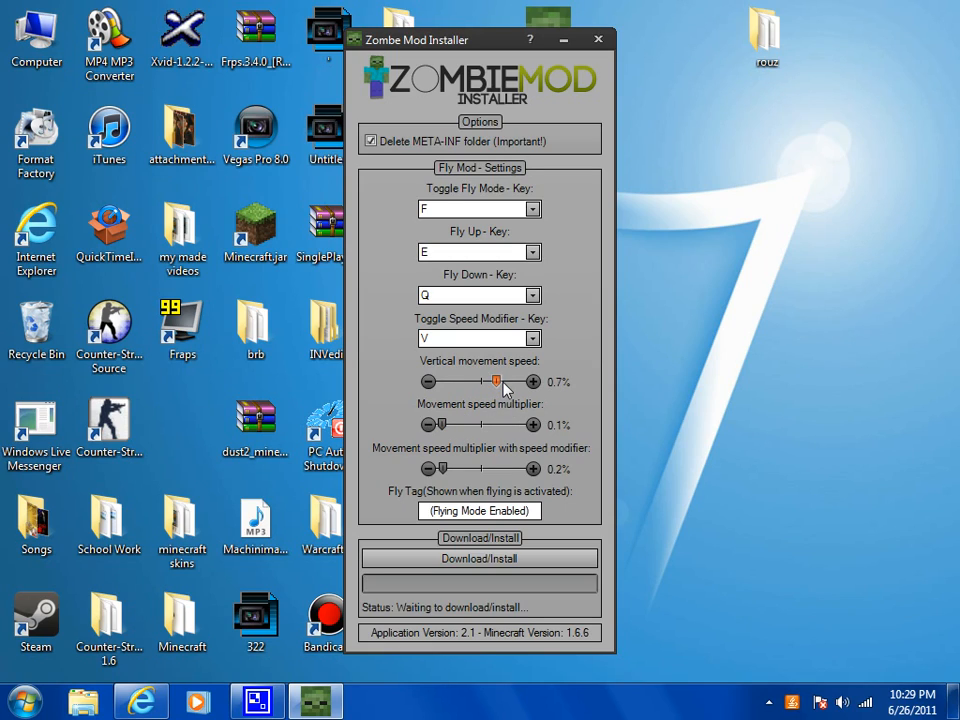
mouse_move(500, 406)
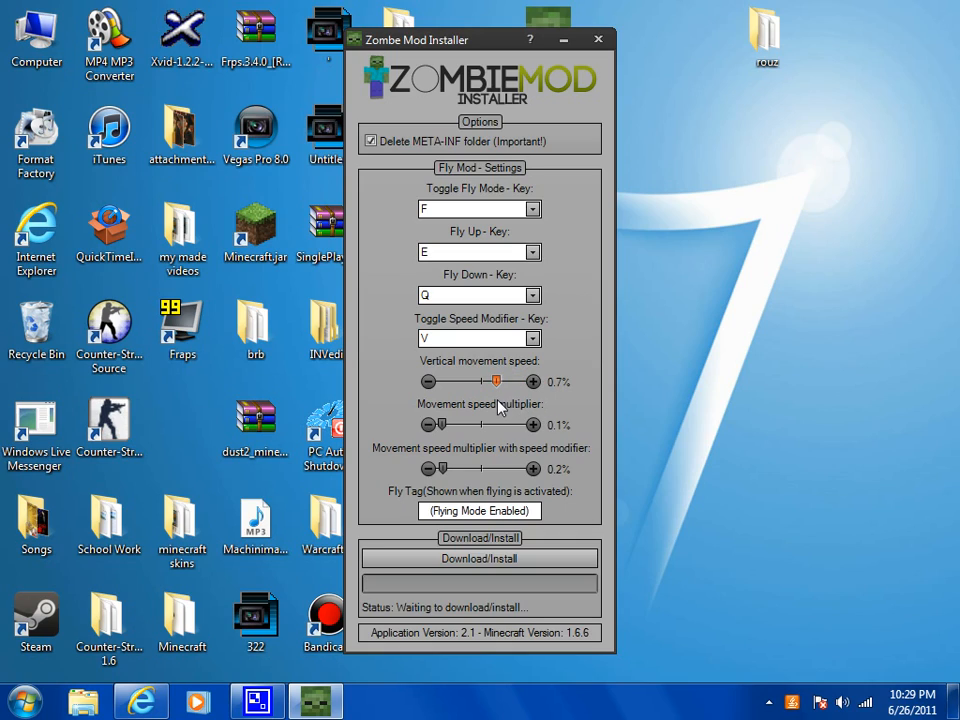
drag(496, 380, 488, 380)
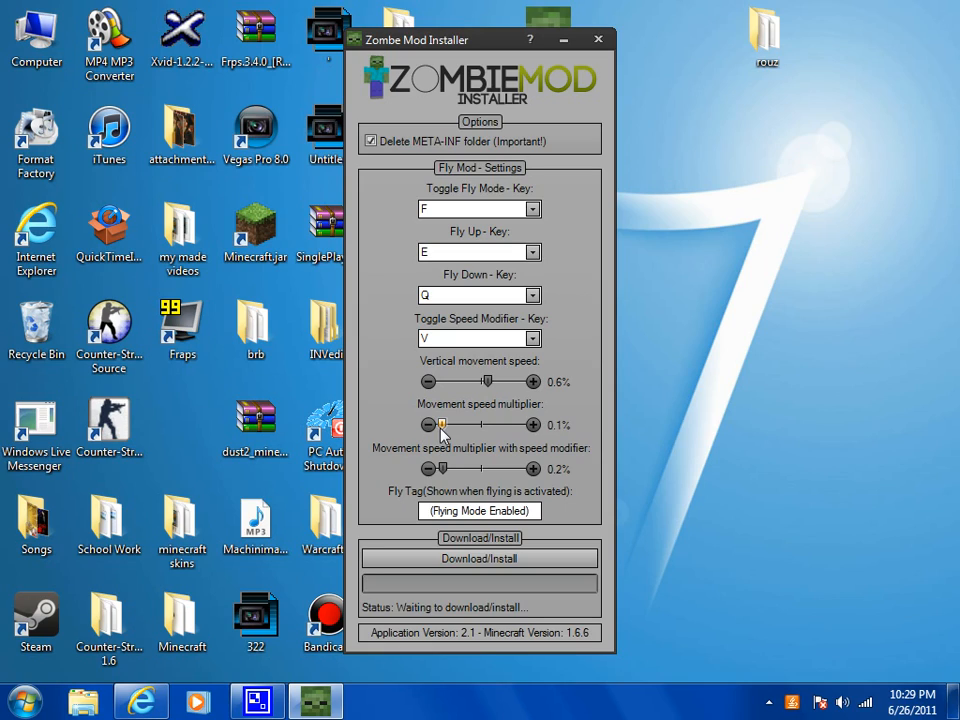
Drag the Movement speed multiplier slider, overshooting to 10.0, and settle it at 5.6
drag(442, 424, 476, 424)
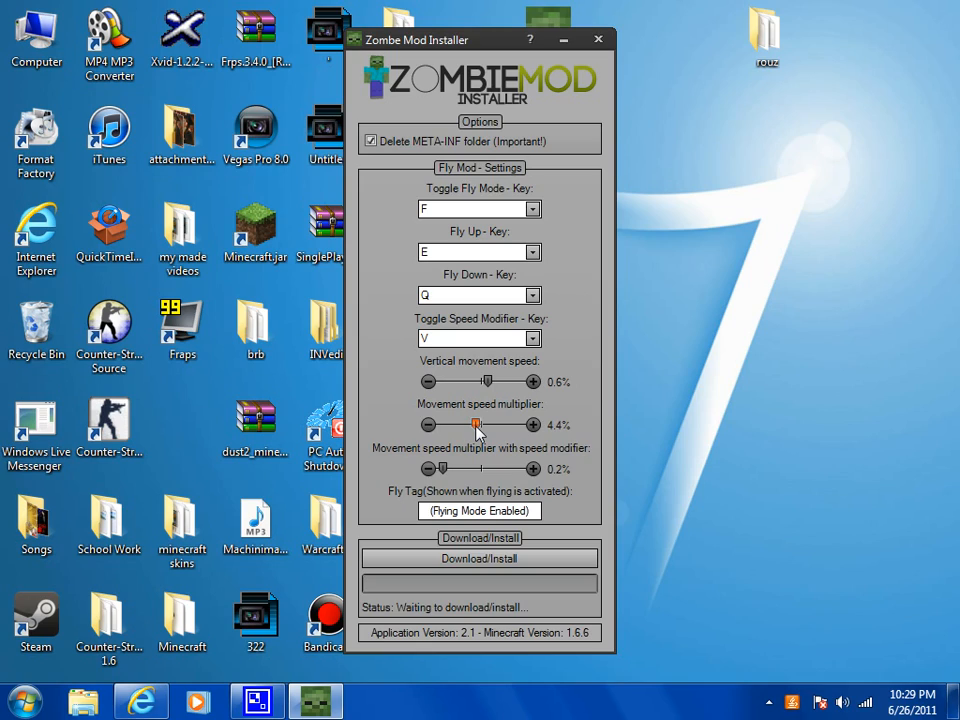
drag(476, 424, 474, 424)
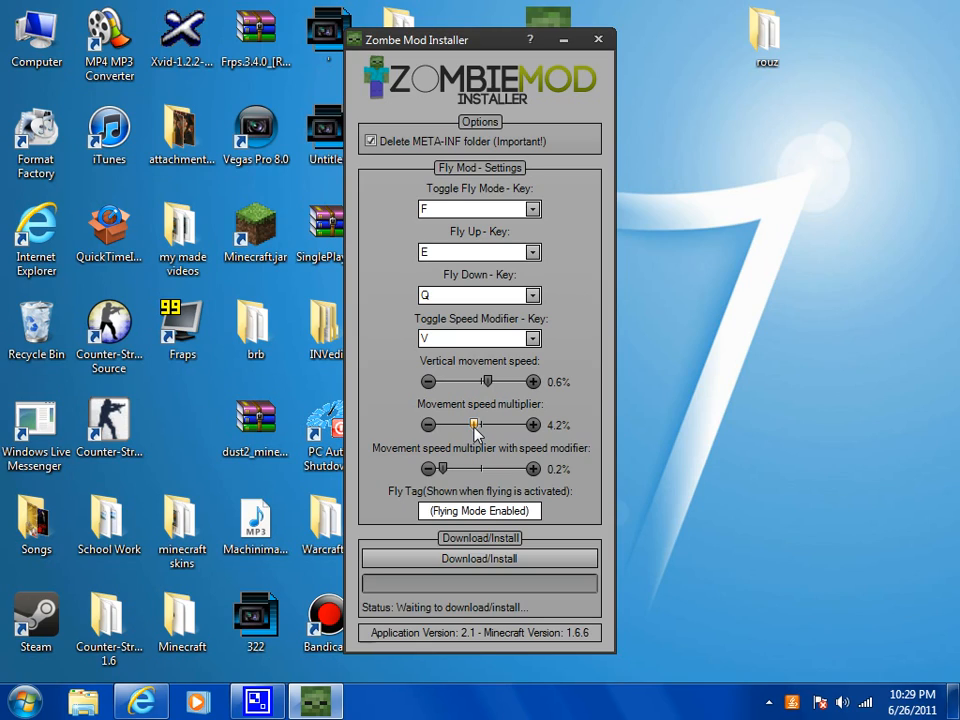
drag(476, 424, 488, 424)
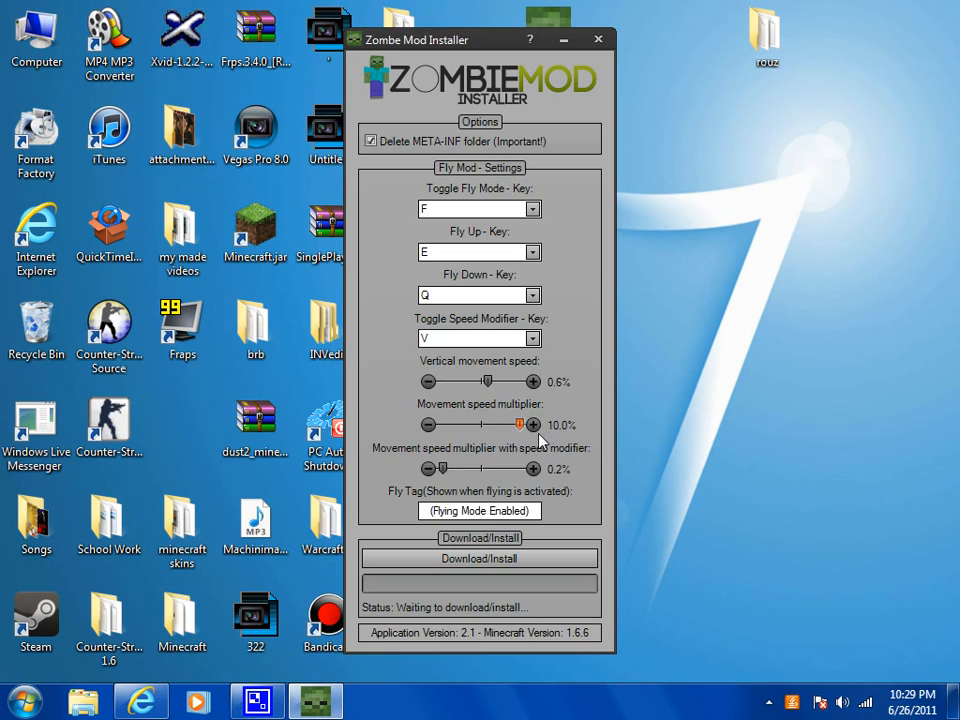
drag(532, 424, 508, 424)
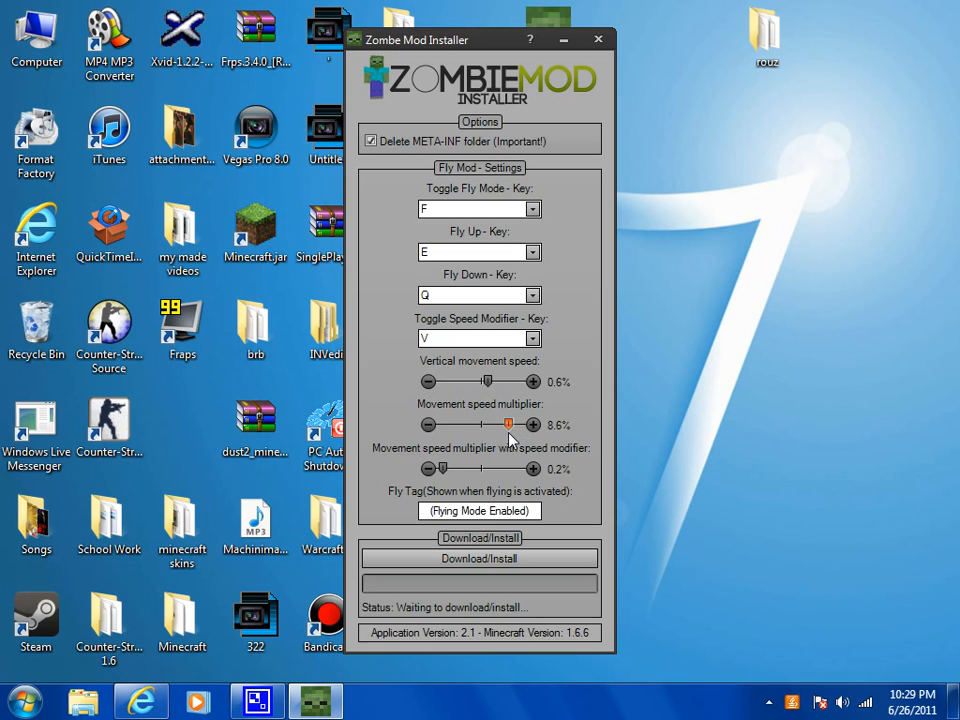
drag(506, 424, 490, 424)
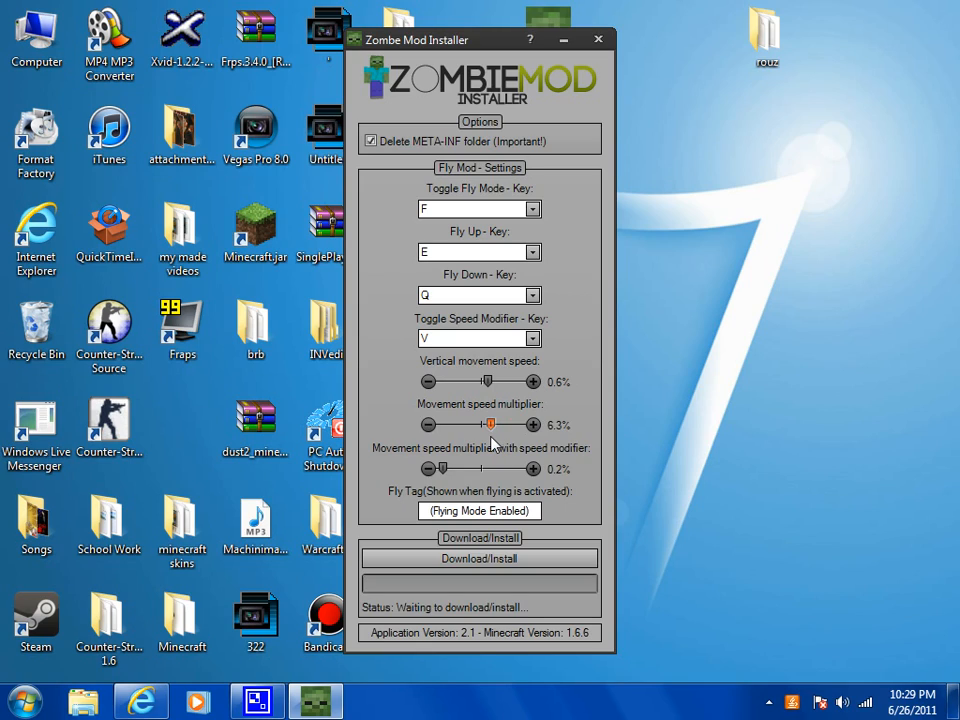
drag(492, 424, 484, 424)
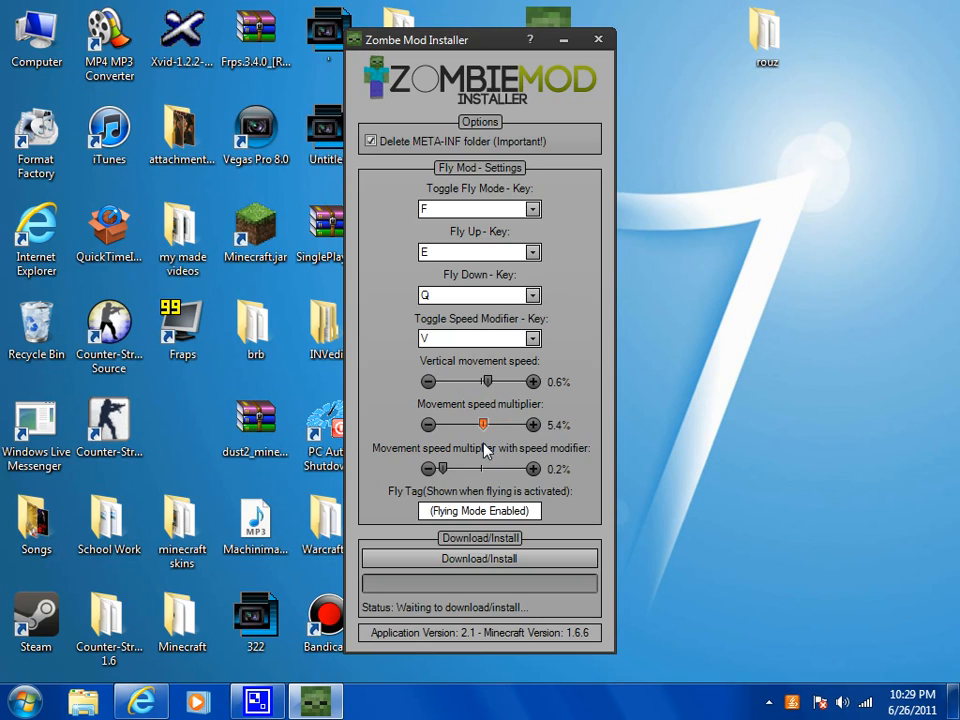
drag(484, 424, 488, 424)
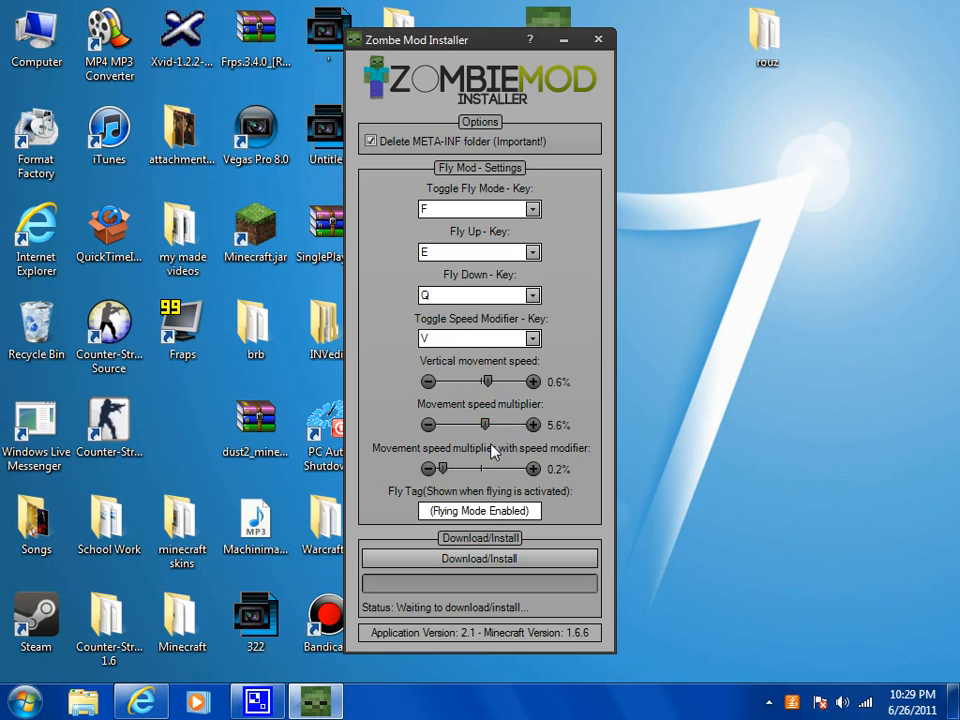
mouse_move(504, 458)
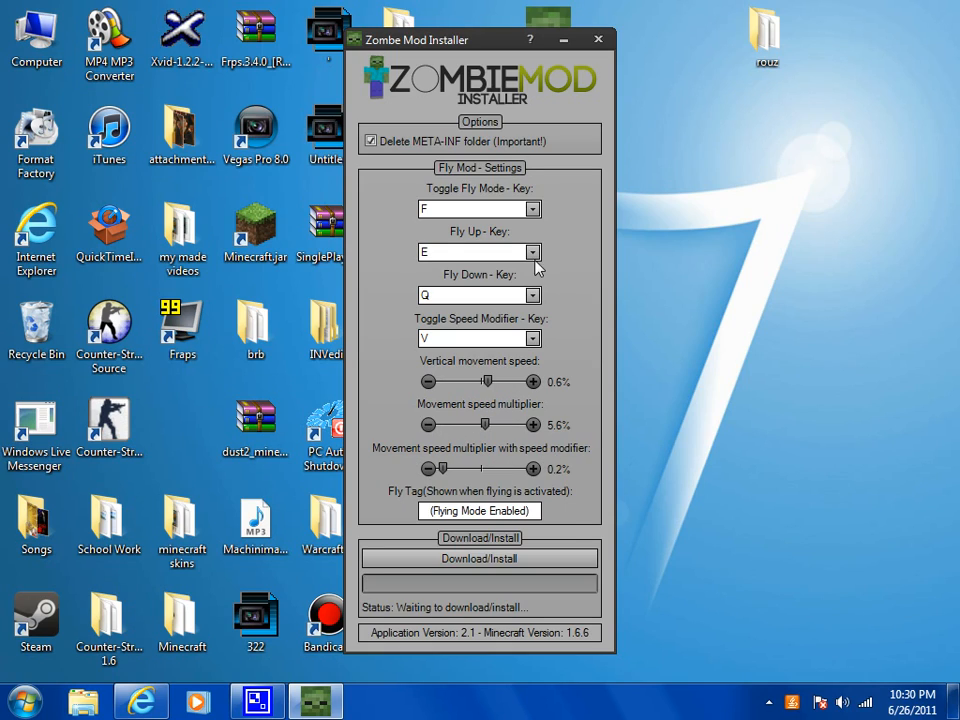
mouse_move(558, 472)
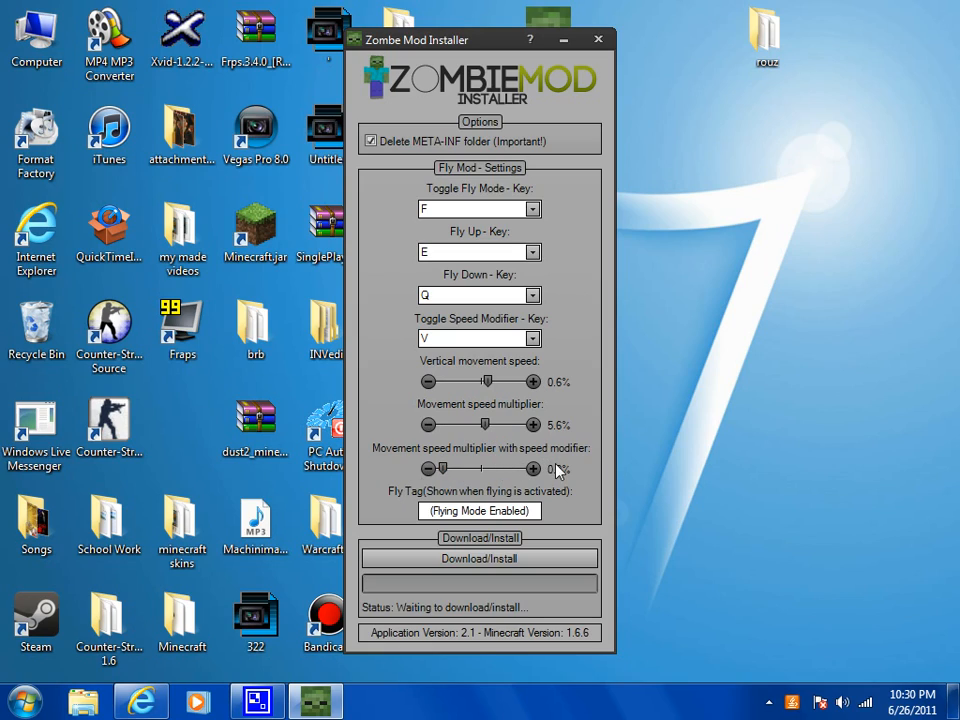
Drag the speed-modifier movement multiplier slider from 0.2 to 1.0
drag(532, 468, 446, 468)
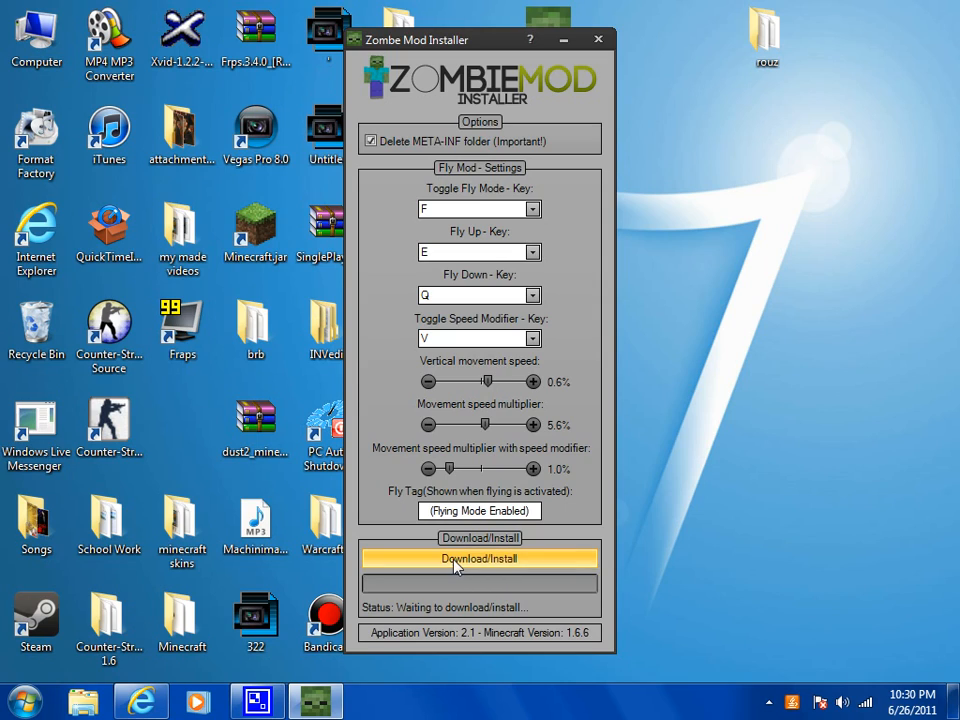
Run Download/Install and acknowledge the 'Installed Successfully!' message
click(480, 558)
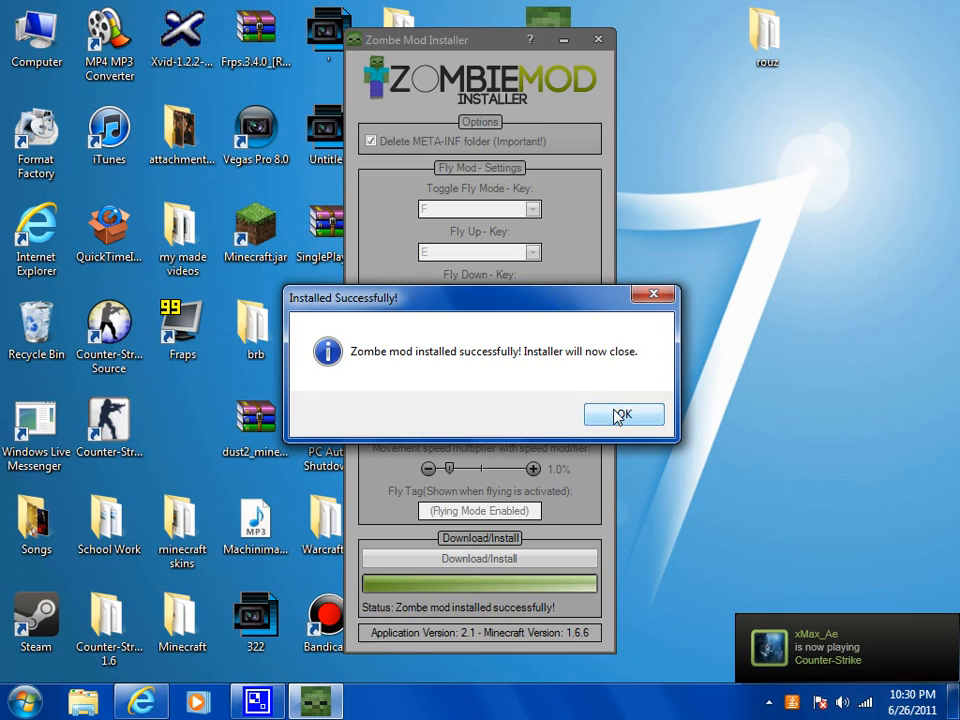
click(624, 414)
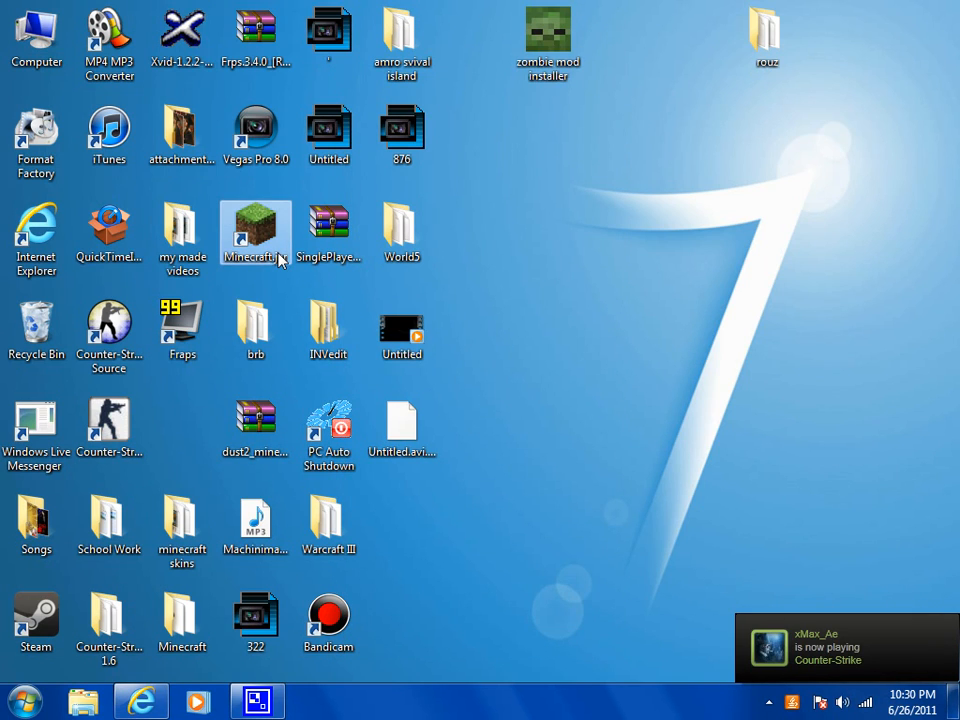
Launch the Minecraft launcher from the desktop and choose Enter Game
double_click(256, 230)
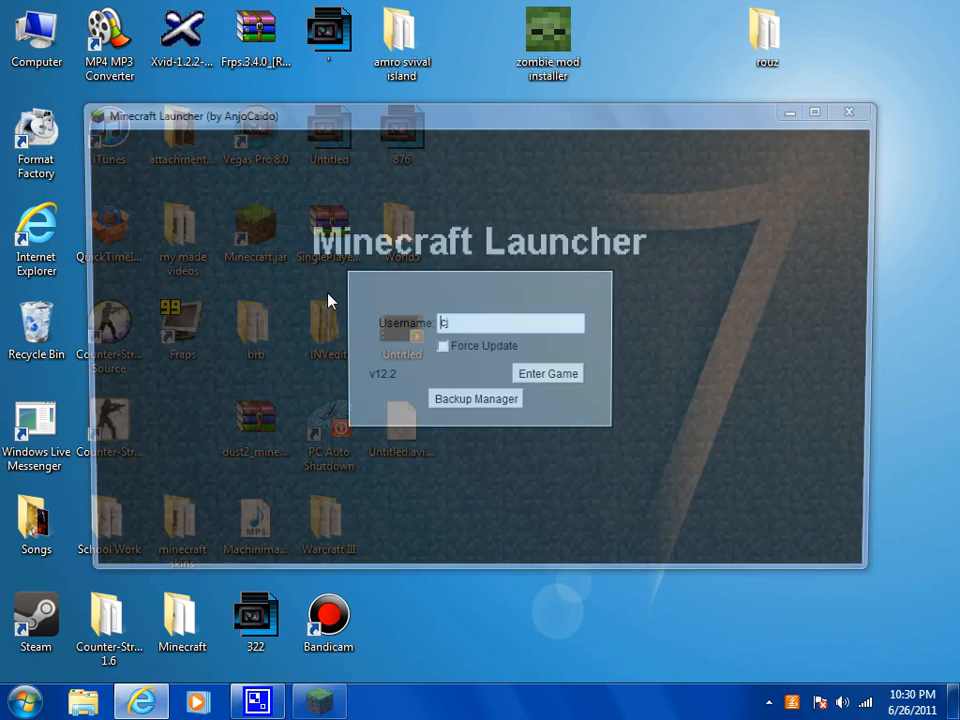
click(548, 372)
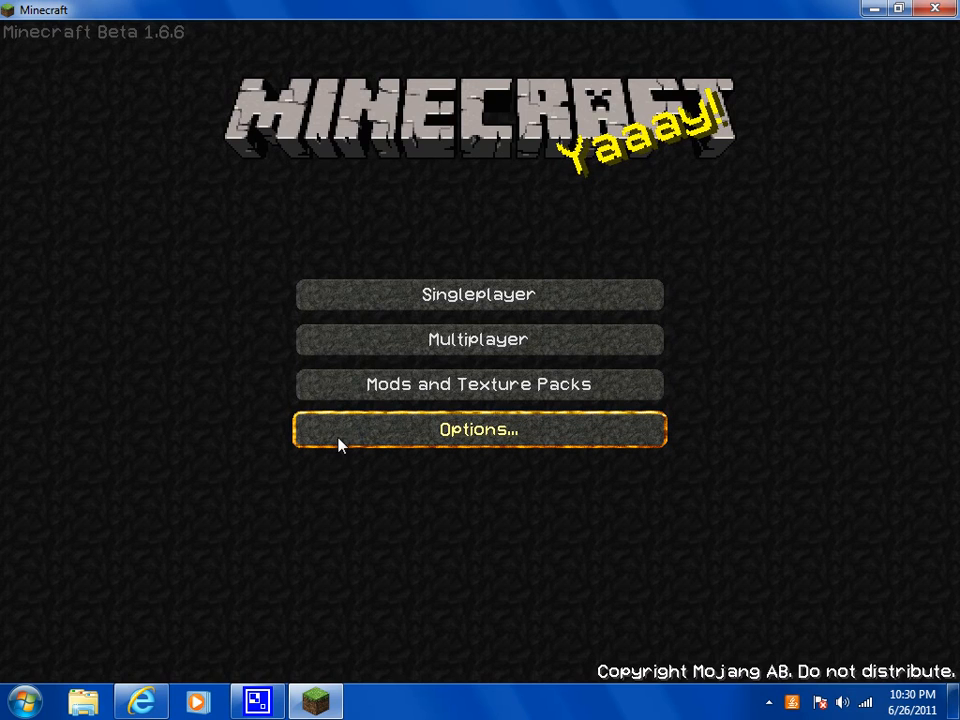
mouse_move(348, 432)
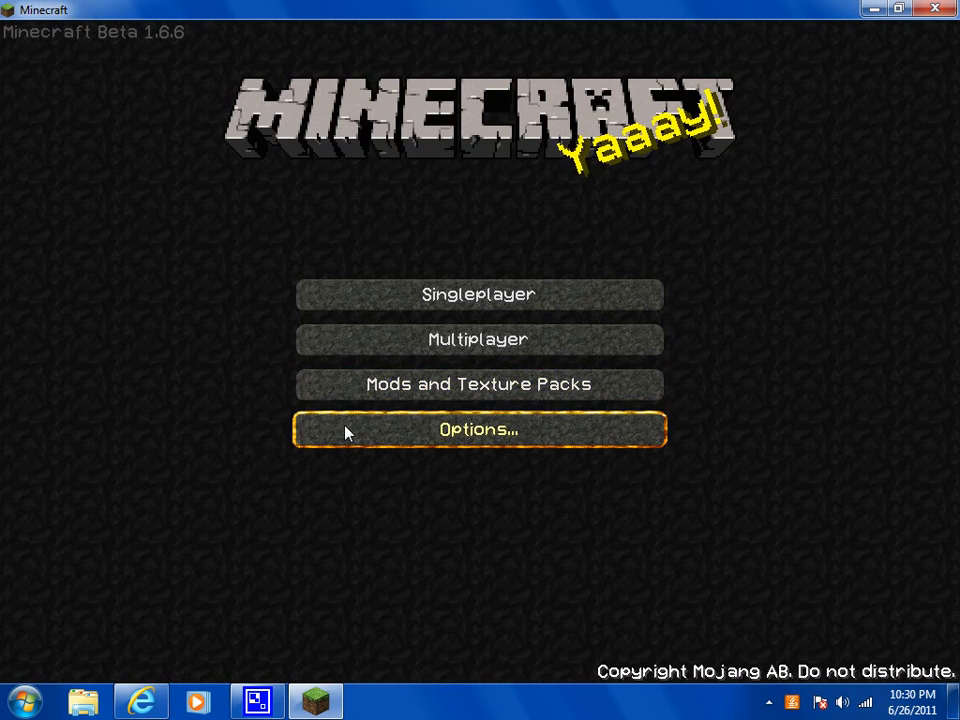
click(480, 428)
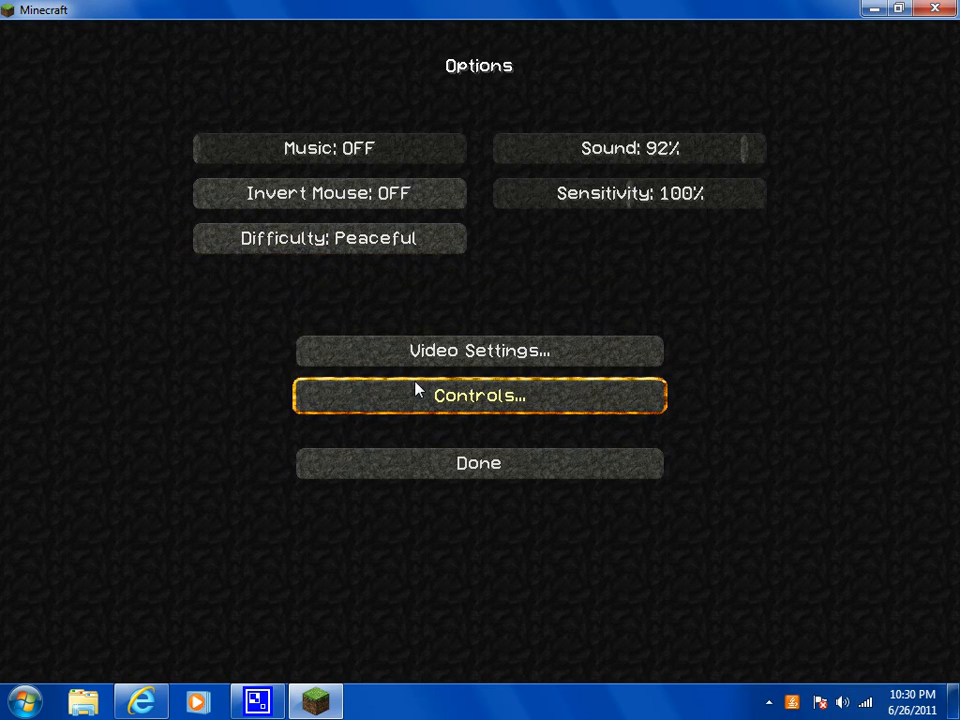
click(480, 396)
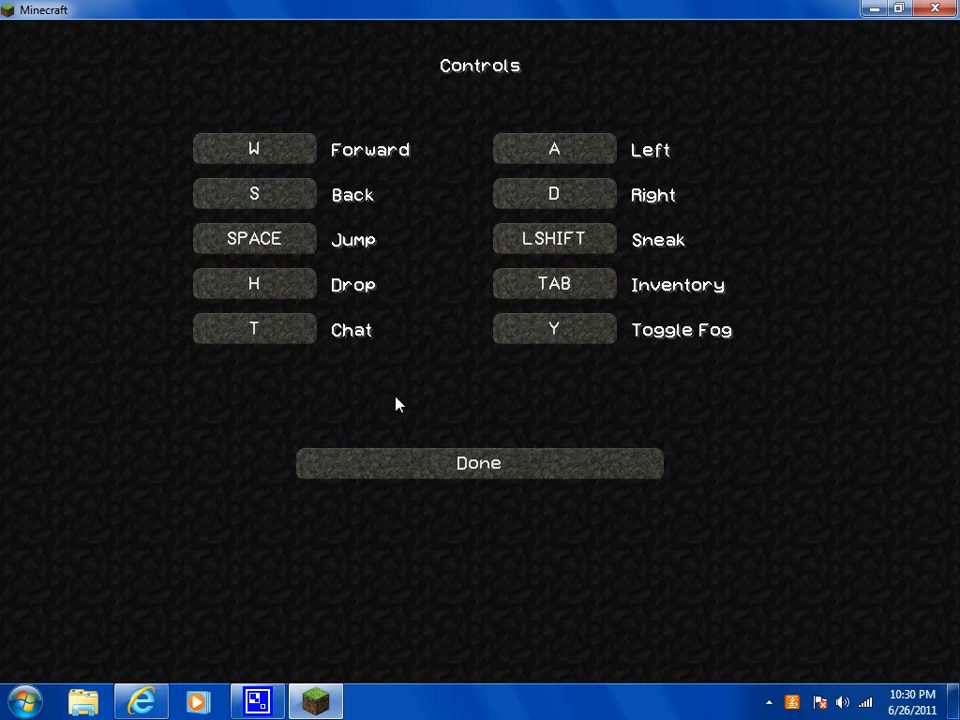
click(478, 464)
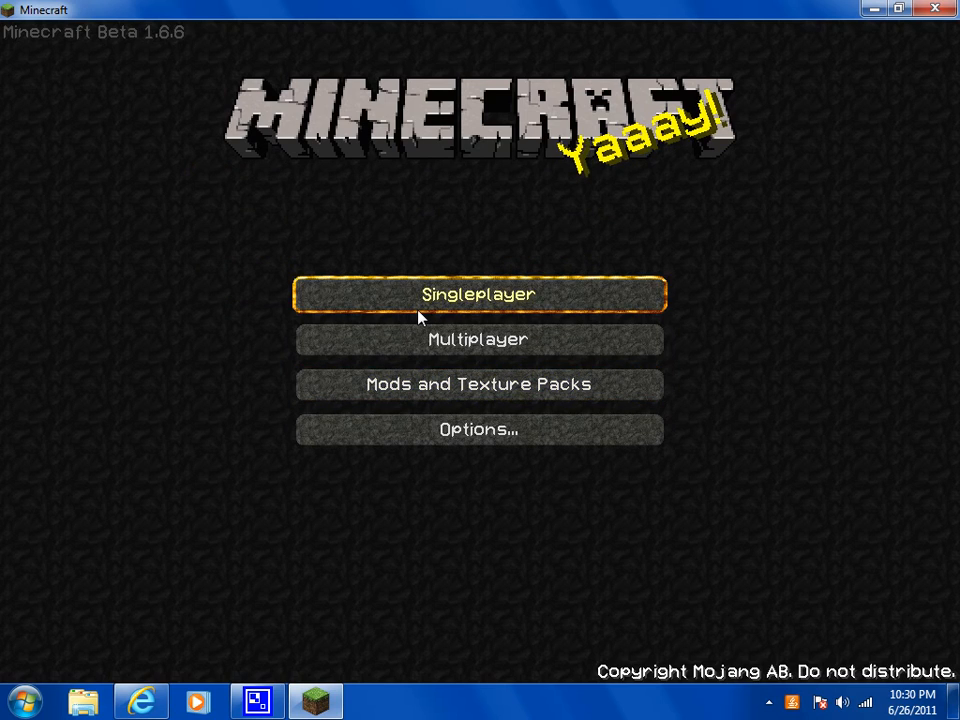
Choose Singleplayer on the title screen and load a world
click(480, 294)
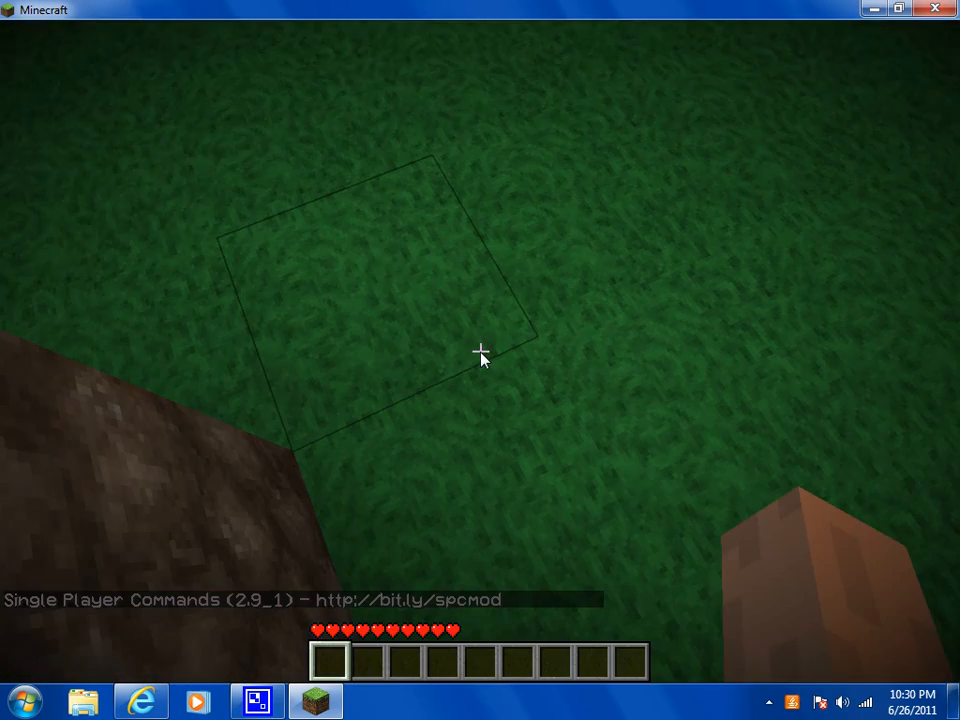
mouse_move(480, 358)
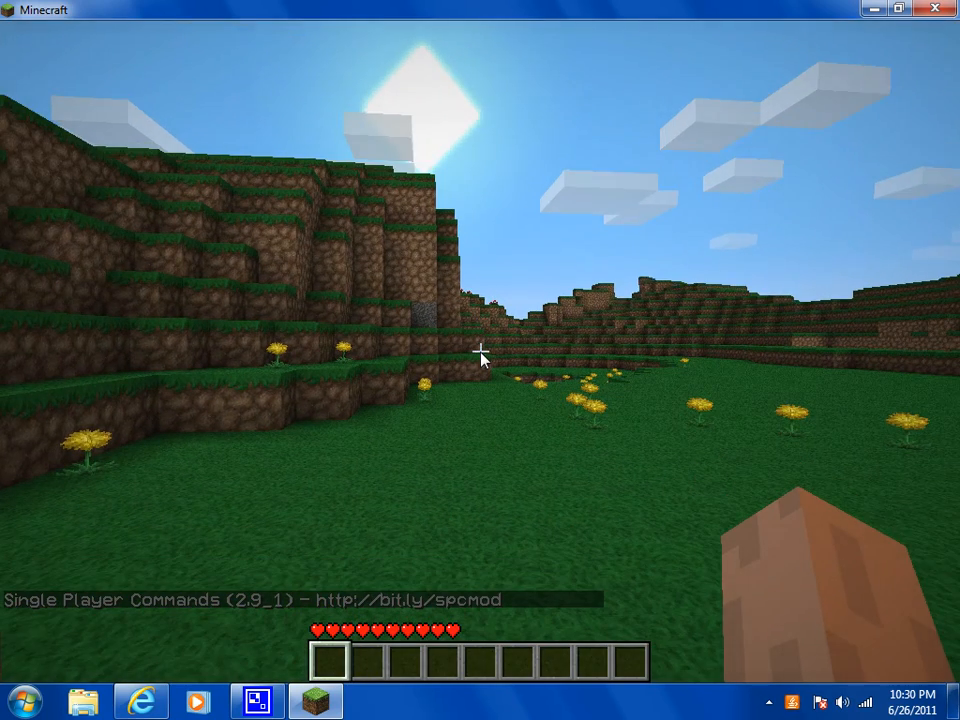